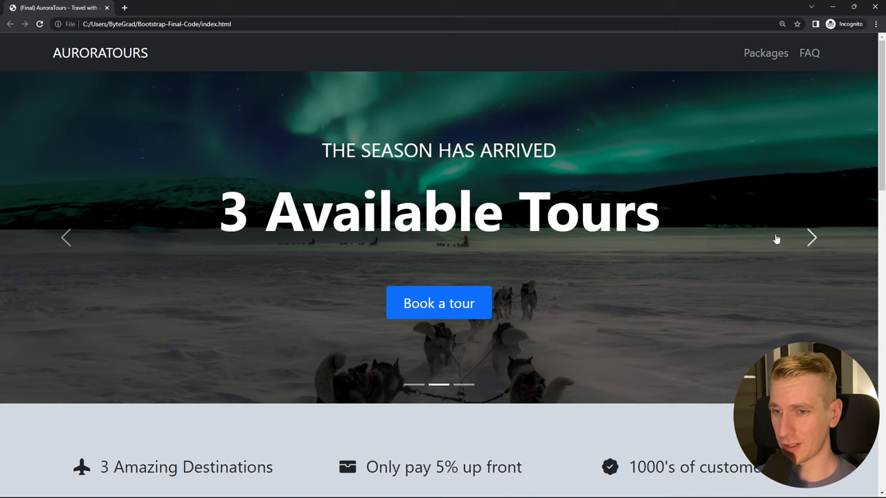
mouse_move(810, 239)
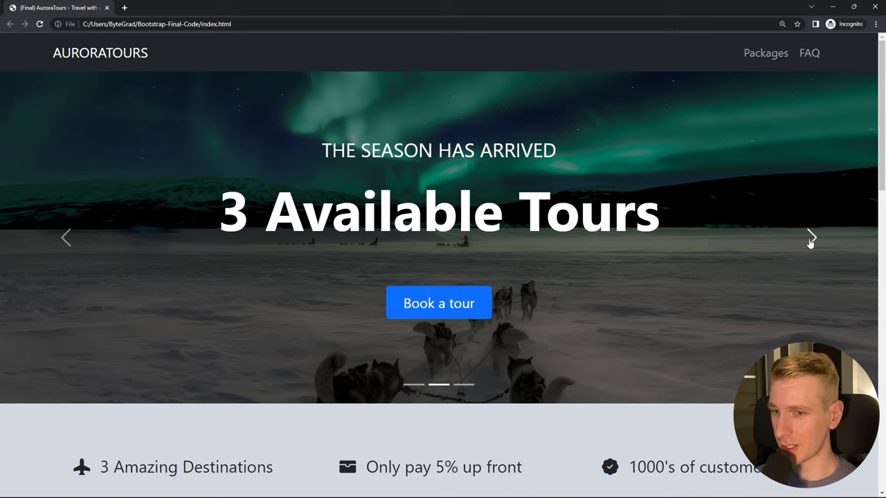
- Switch the hero carousel with its next arrow and indicator bars to 'The Aurora Tours' slide
click(811, 238)
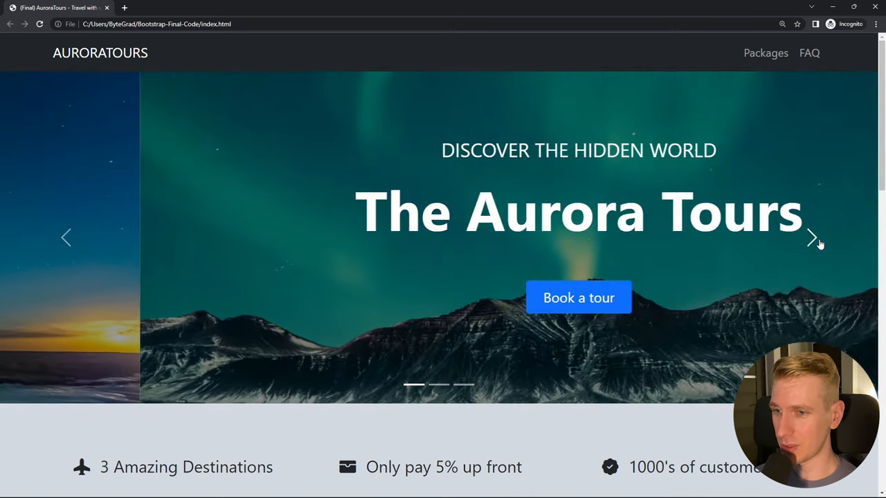
click(812, 237)
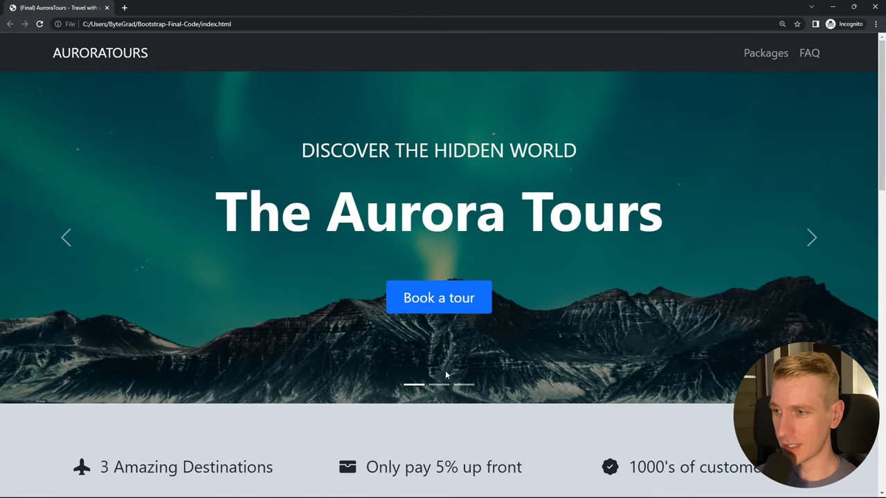
mouse_move(403, 175)
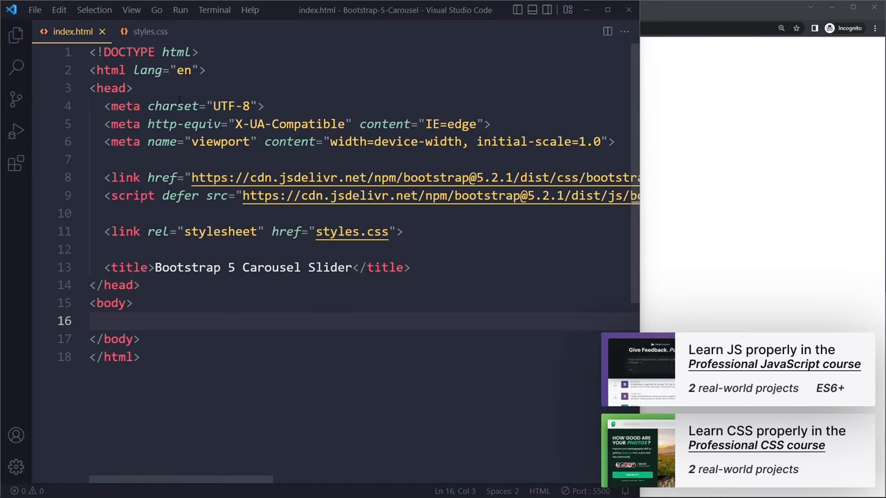
click(151, 31)
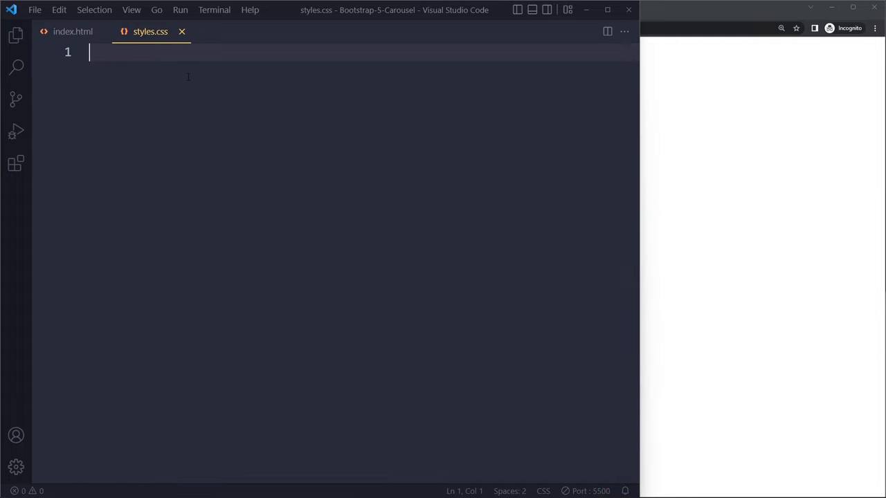
mouse_move(192, 86)
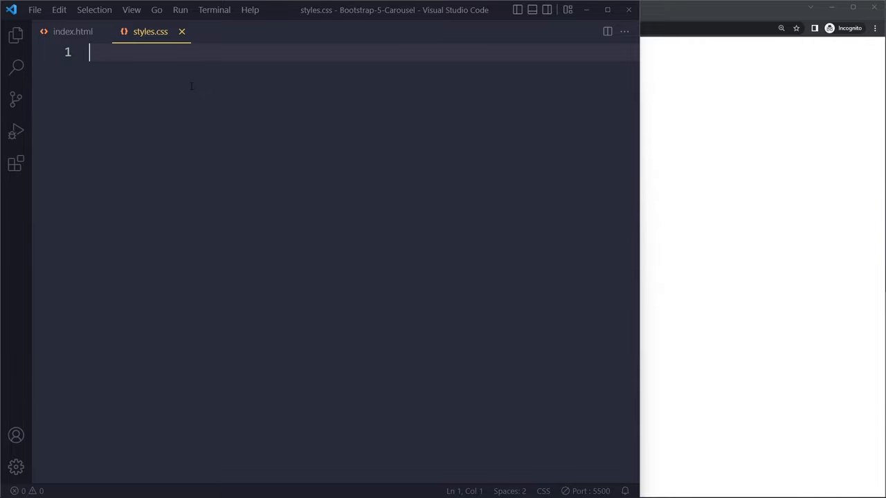
click(73, 31)
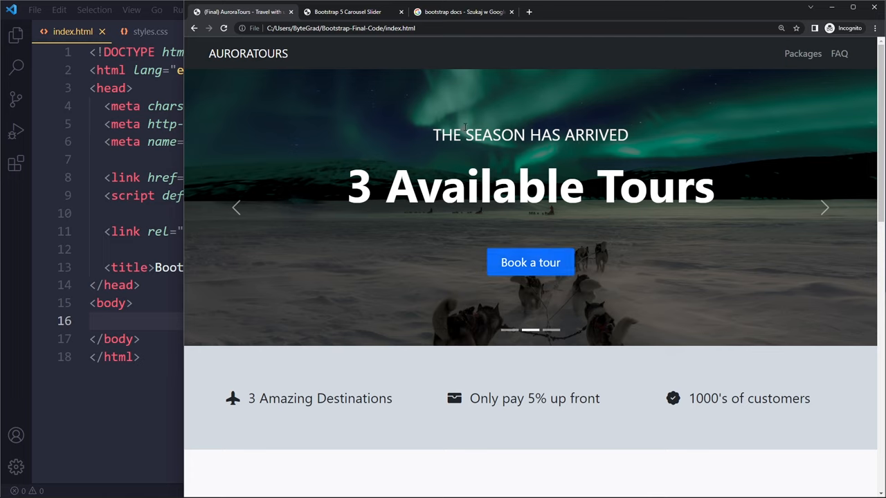
mouse_move(531, 262)
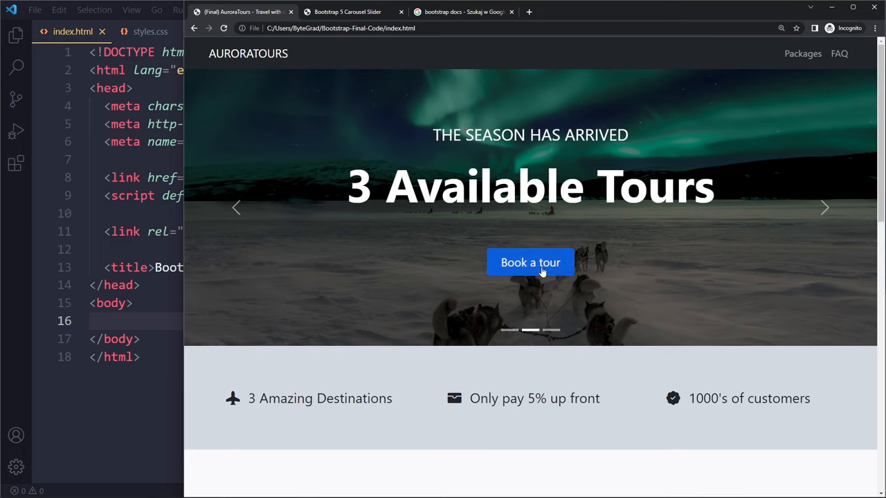
mouse_move(612, 125)
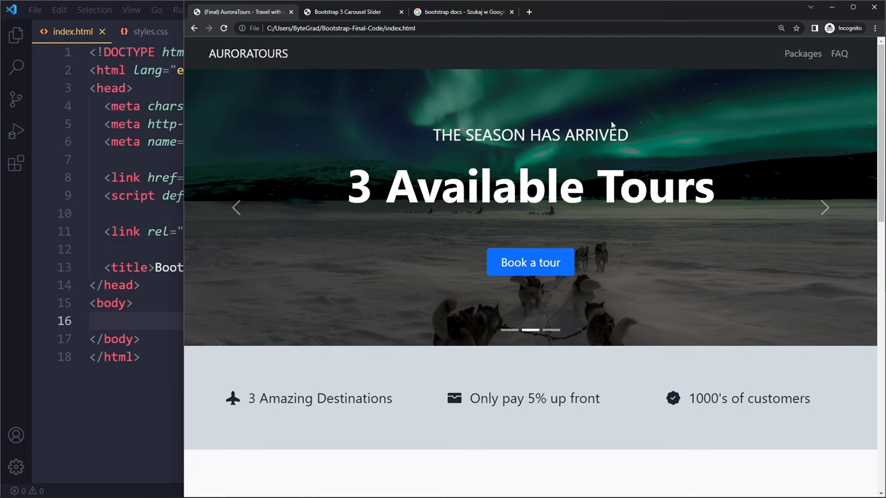
mouse_move(607, 67)
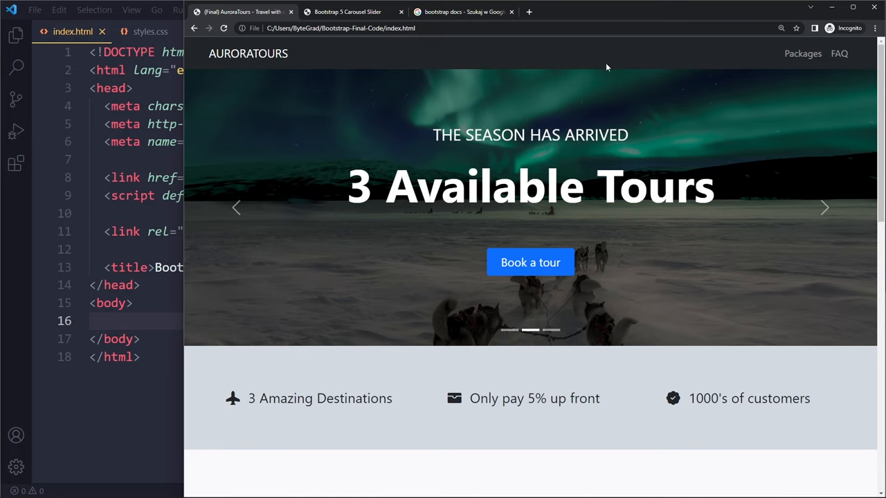
click(530, 262)
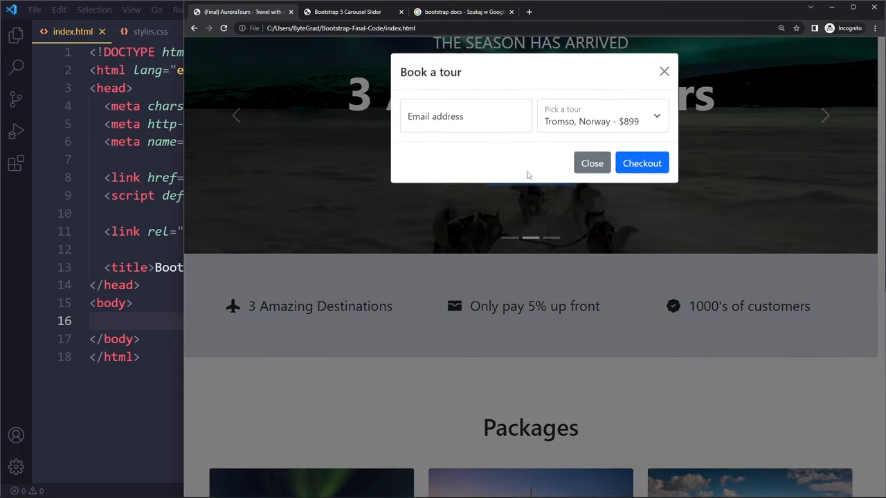
click(592, 163)
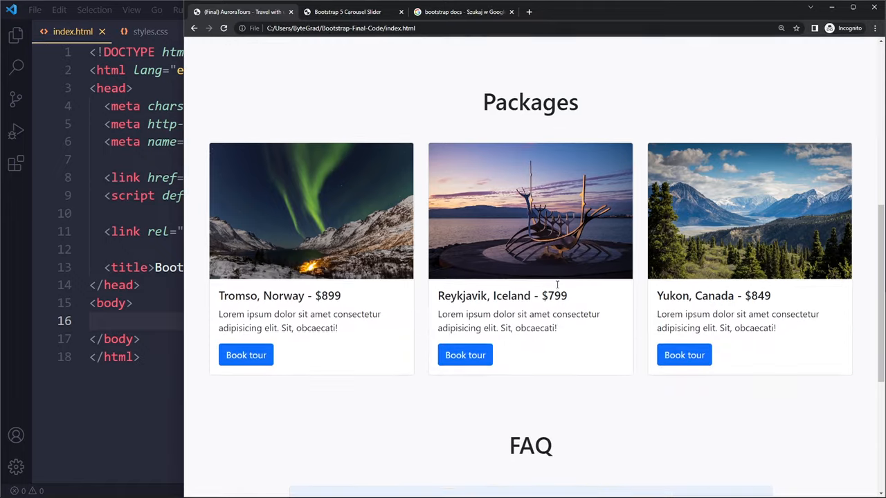
scroll(down, 3)
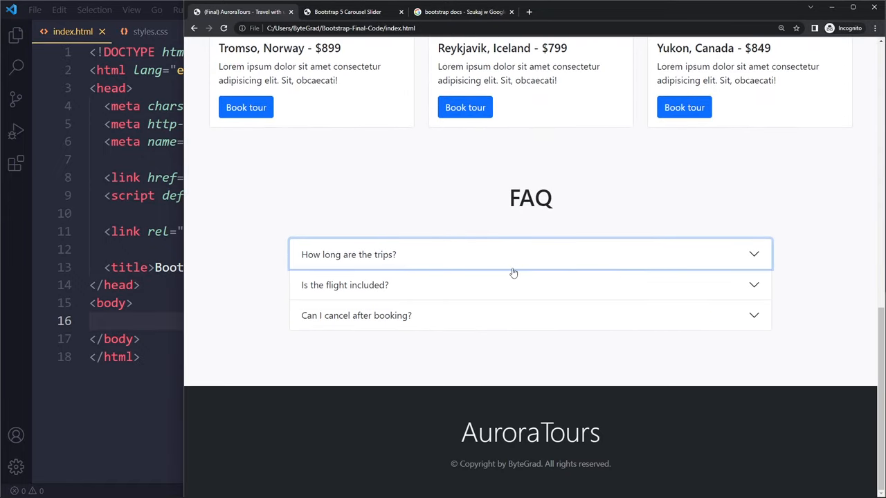
scroll(up, 3)
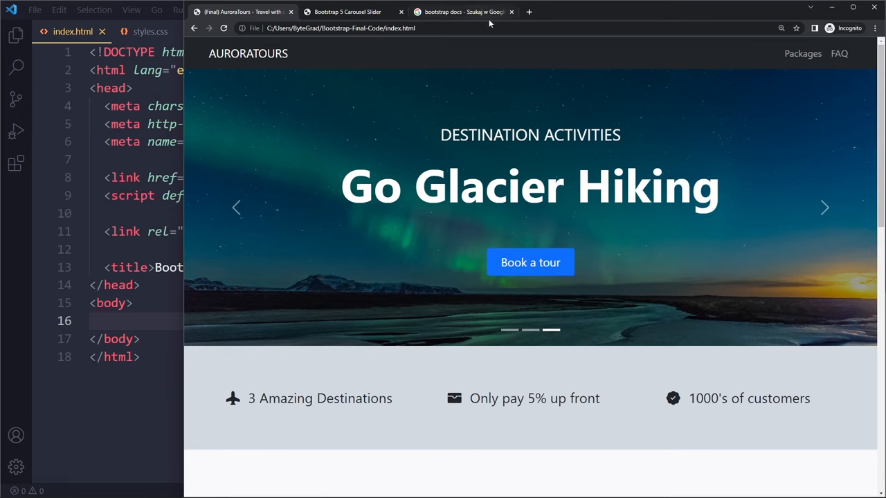
mouse_move(464, 12)
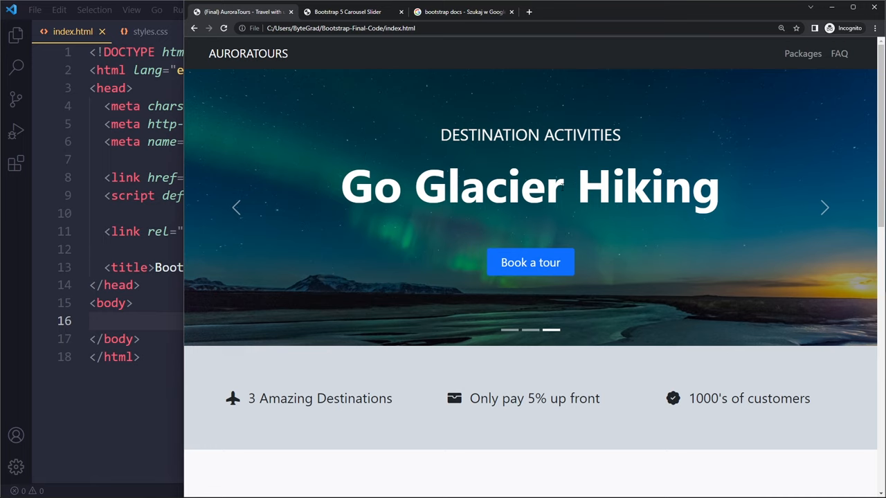
mouse_move(423, 64)
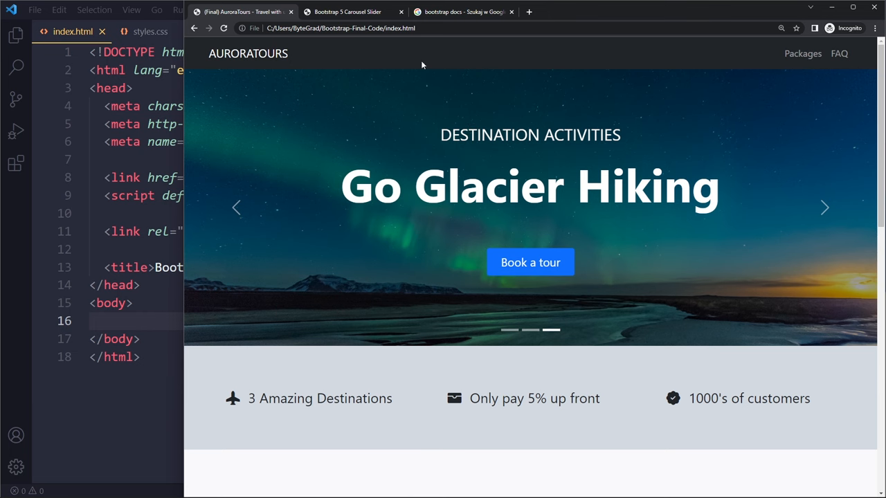
click(460, 12)
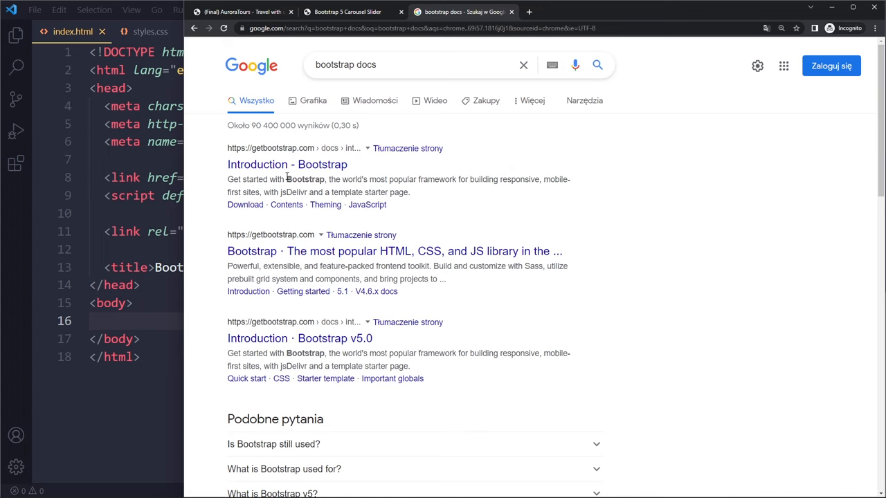
- Open the 'Get started with Bootstrap · Bootstrap v5.2' link from the Google results
click(287, 164)
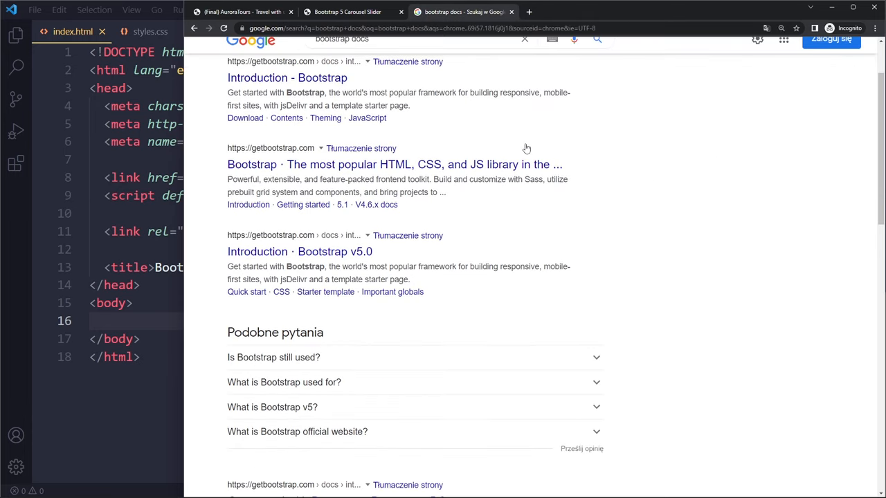
scroll(down, 3)
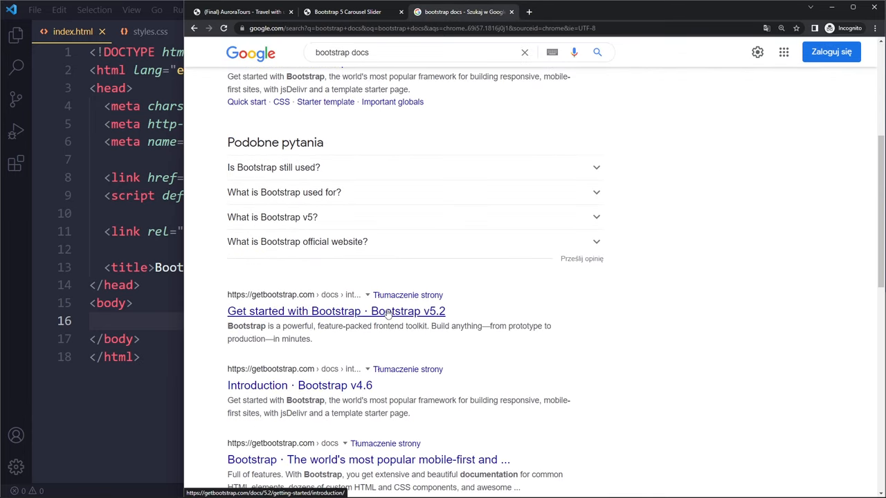
click(336, 311)
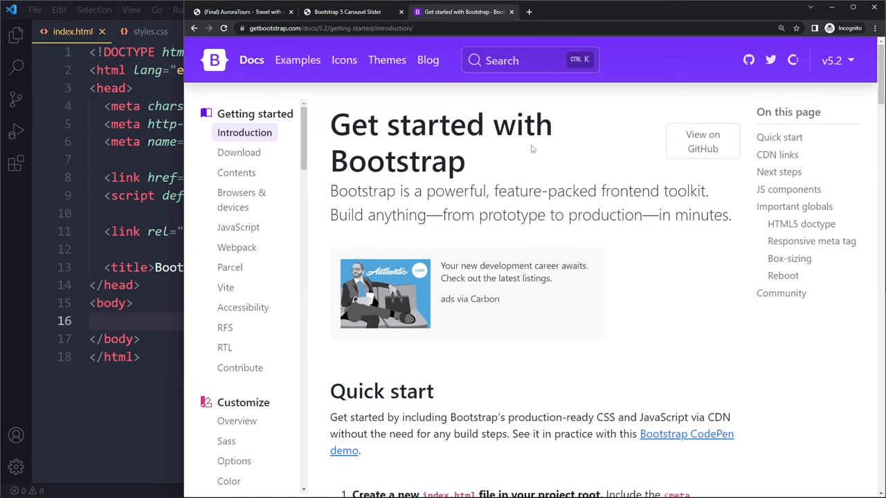
- Go to Components > Carousel in the sidebar and scroll to the 'Slides only' example
scroll(down, 3)
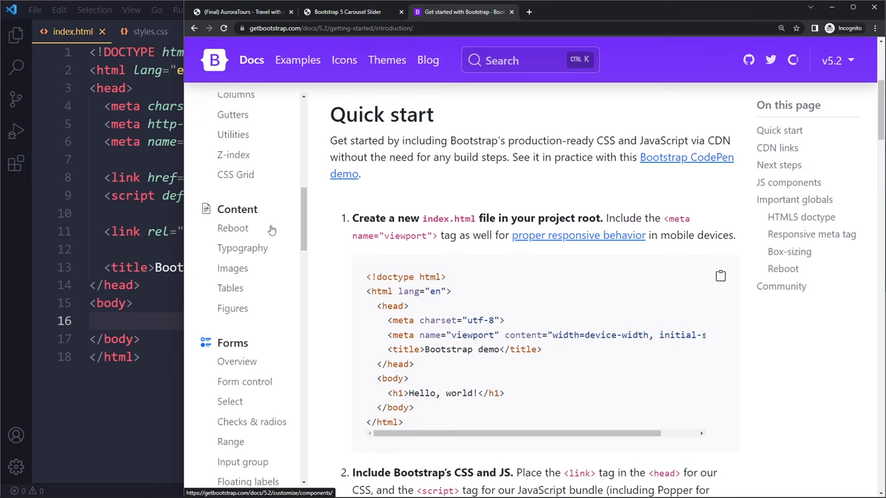
scroll(down, 3)
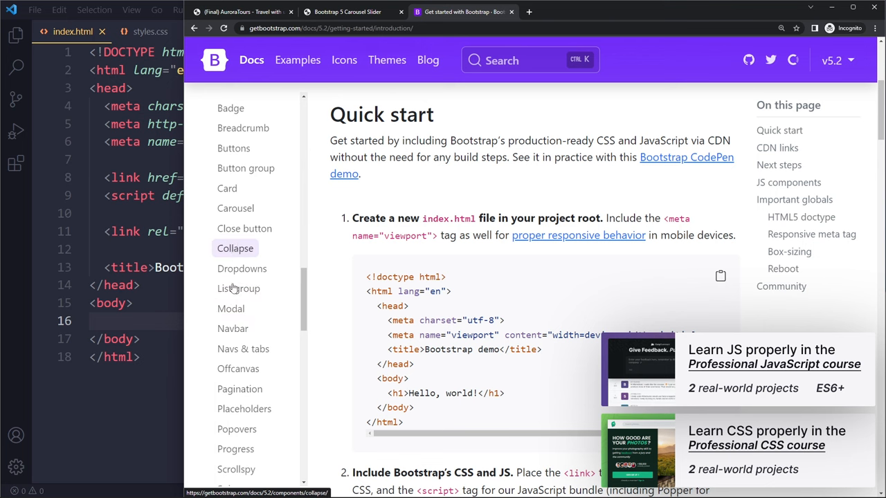
click(235, 207)
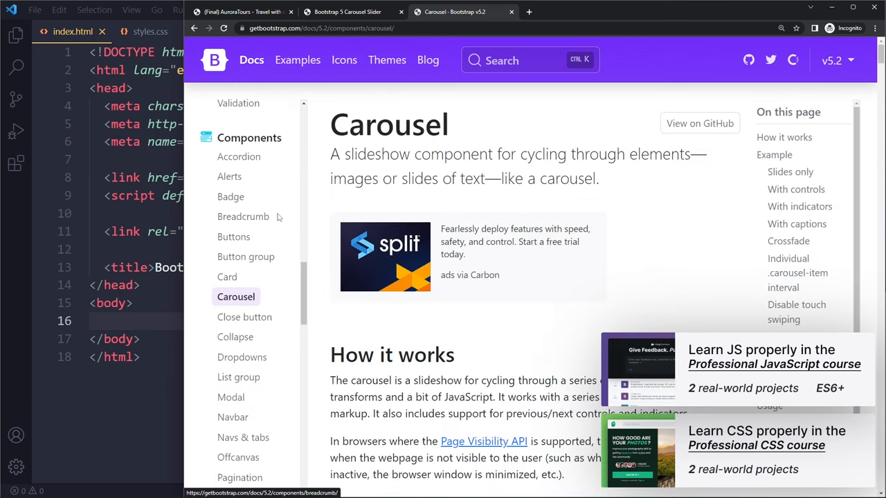
scroll(down, 3)
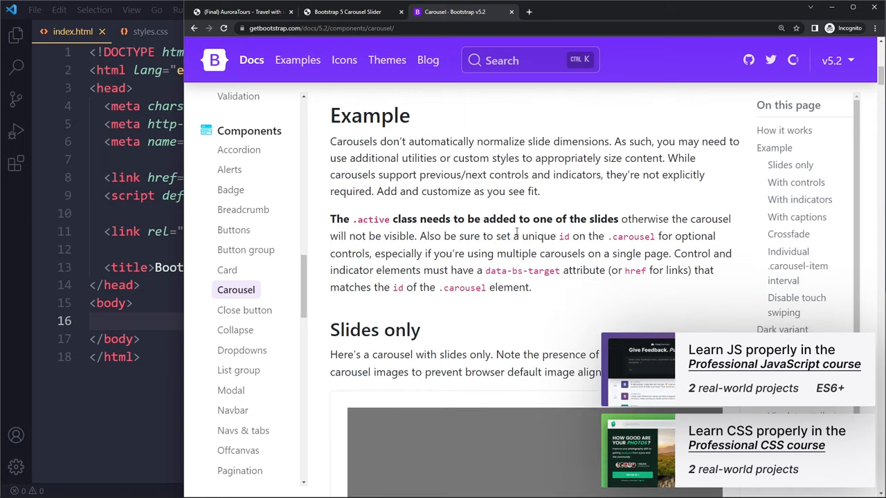
scroll(down, 3)
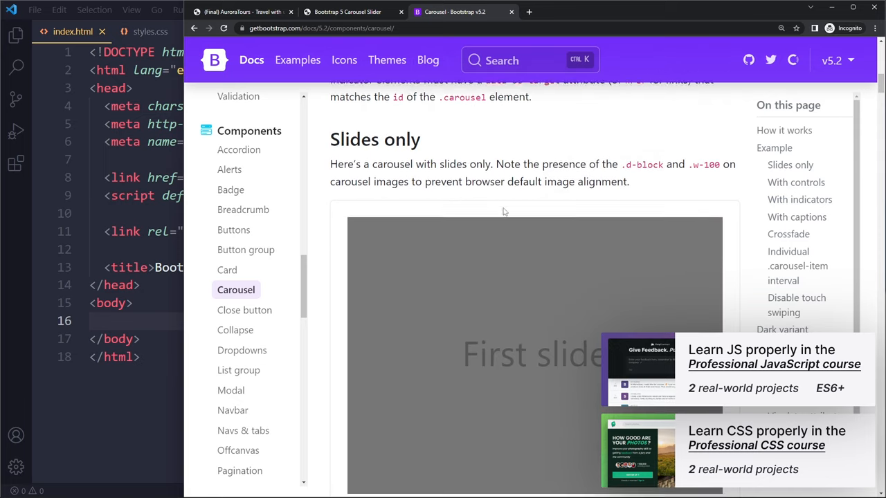
scroll(down, 3)
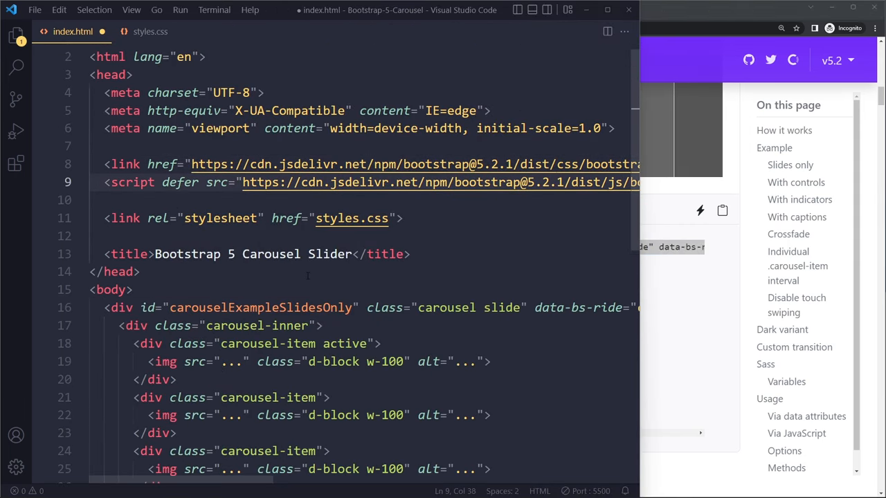
- Review the carousel markup with its three Unsplash image sources, then switch to the browser preview
scroll(down, 3)
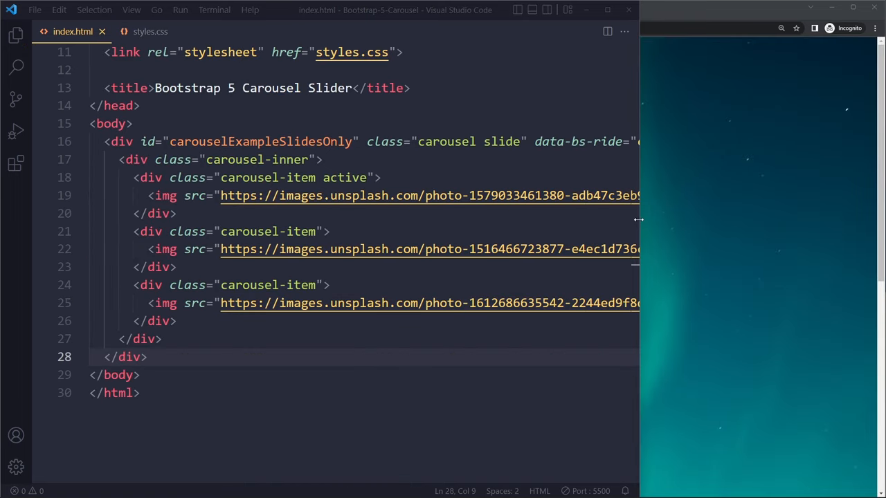
click(166, 232)
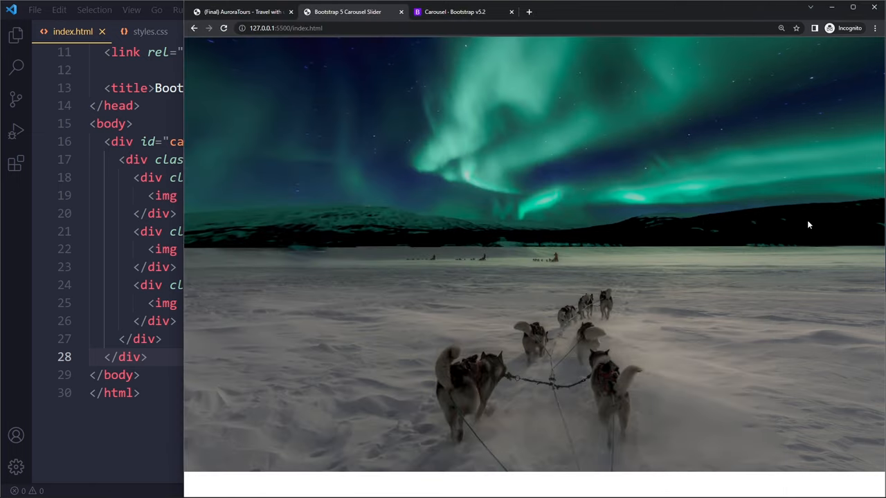
mouse_move(392, 226)
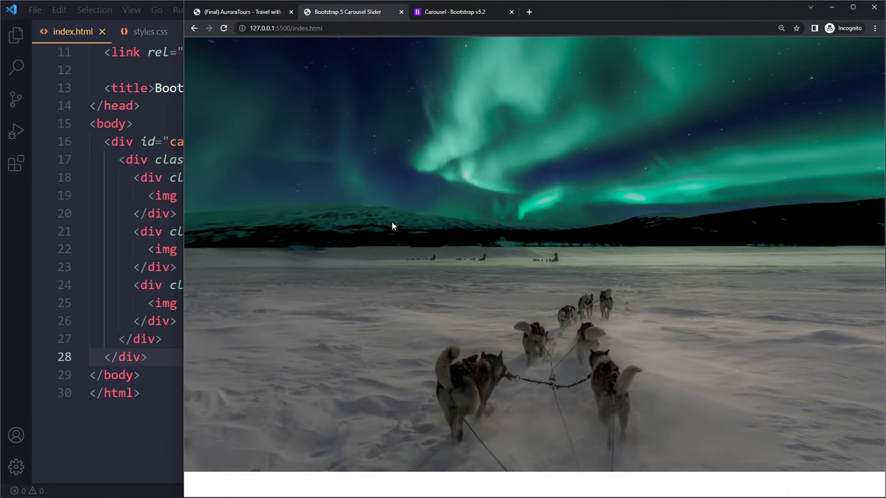
mouse_move(392, 195)
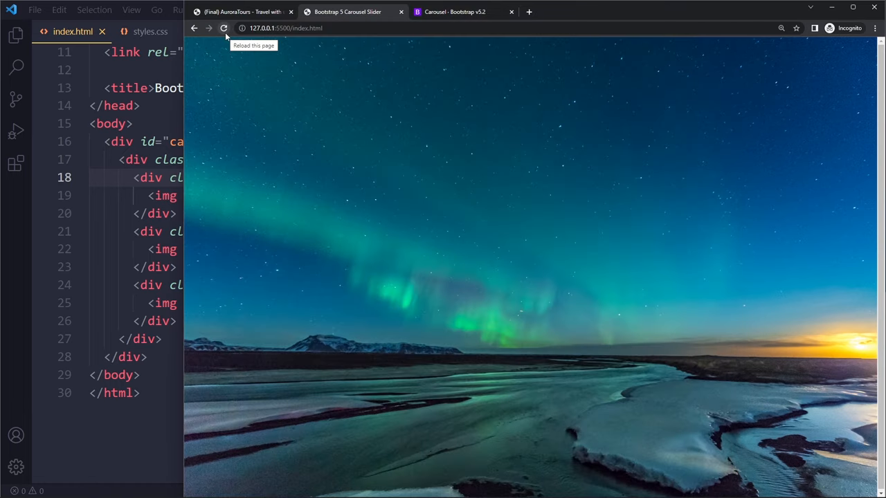
- Reload the 127.0.0.1:5500 page to see the full-width photo carousel cycle
click(224, 28)
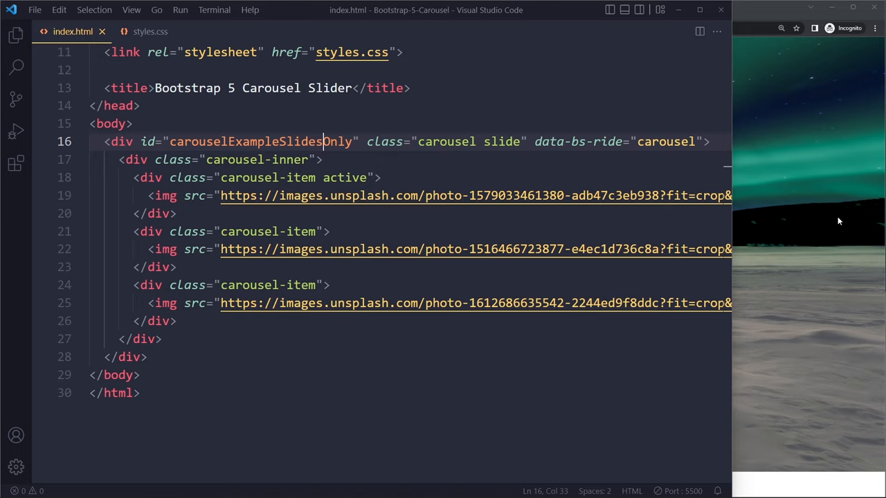
mouse_move(848, 256)
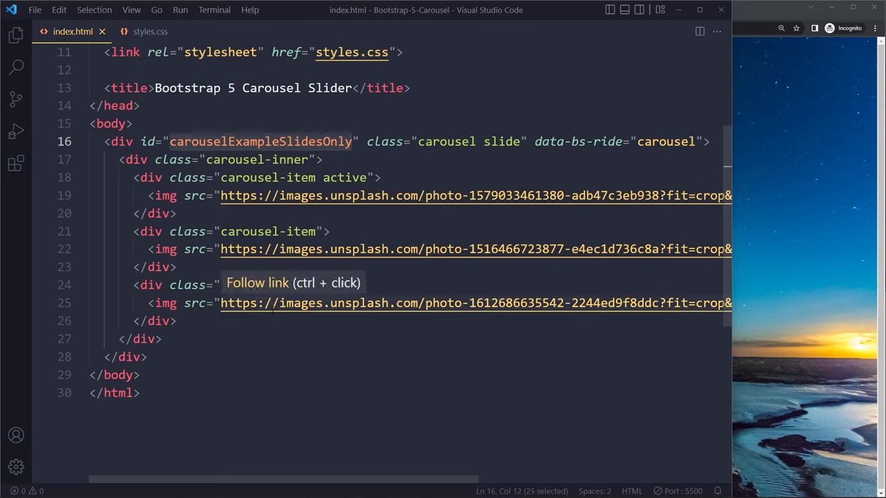
- Type 'hero-carousel' in place of the carouselExampleSlidesOnly id
text(hero-car)
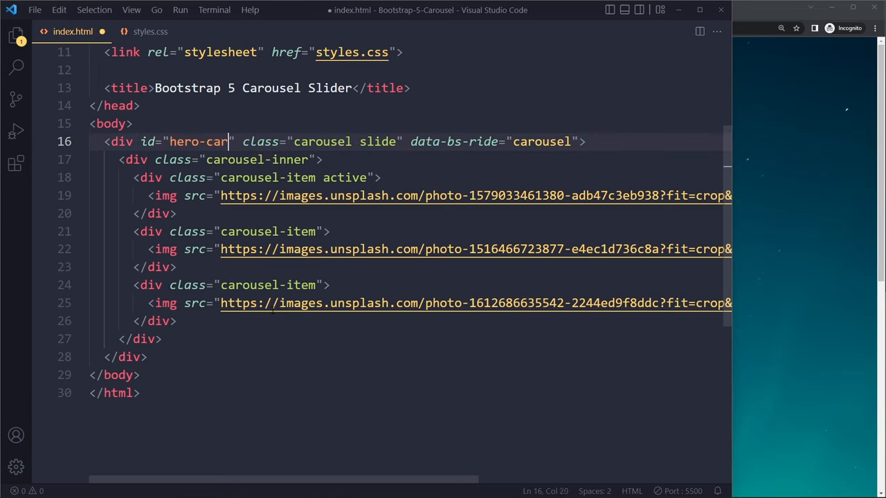
text(ousel)
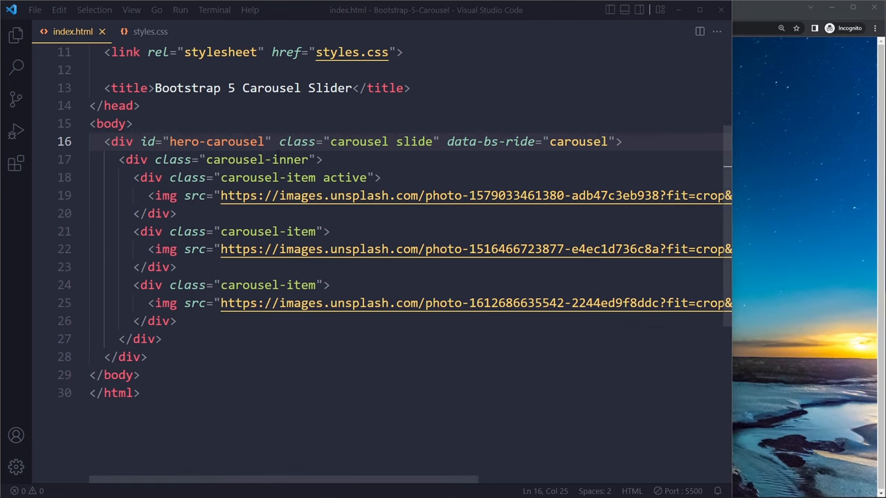
mouse_move(677, 222)
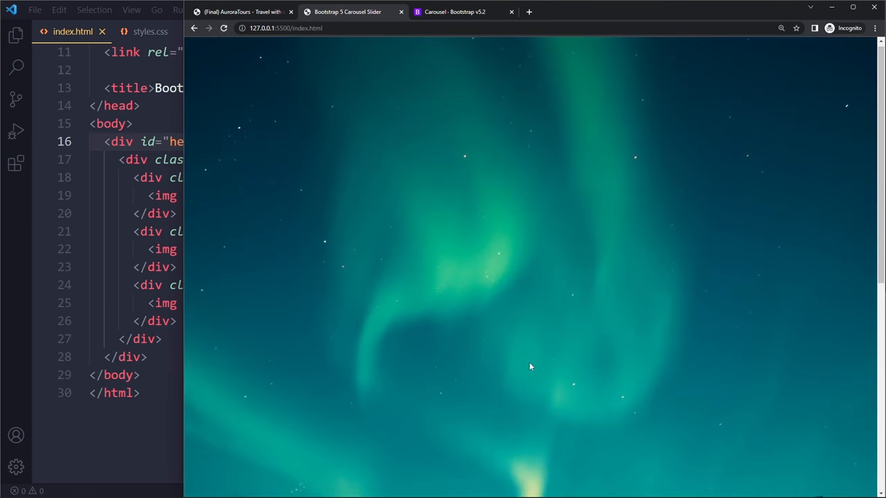
mouse_move(519, 310)
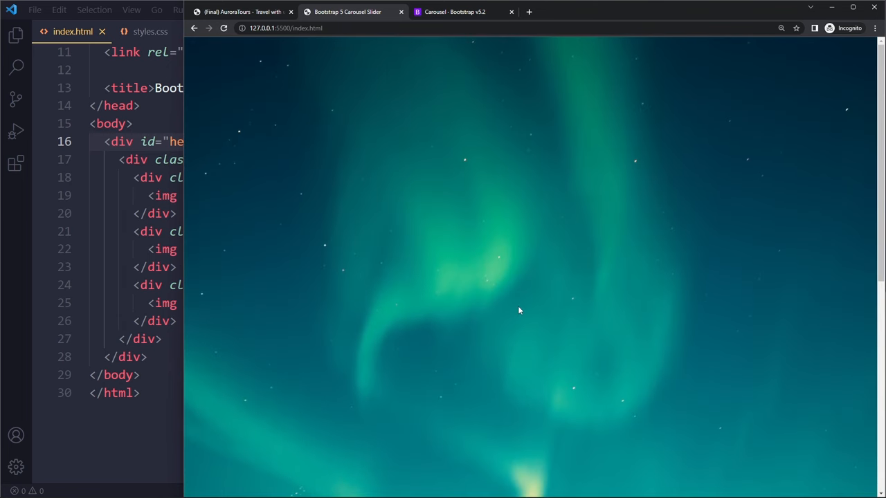
mouse_move(488, 188)
text( active )
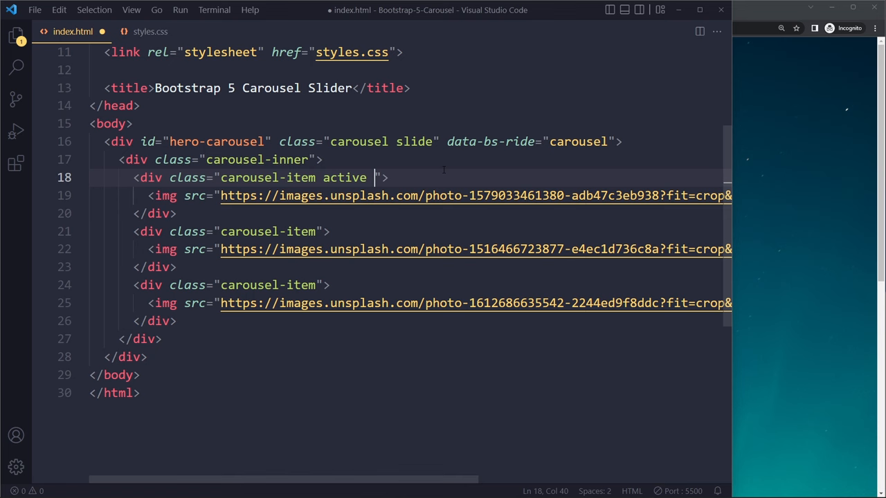
- Add class 'c-item' to each carousel-item div and 'c-img' to each slide image
text(c-item)
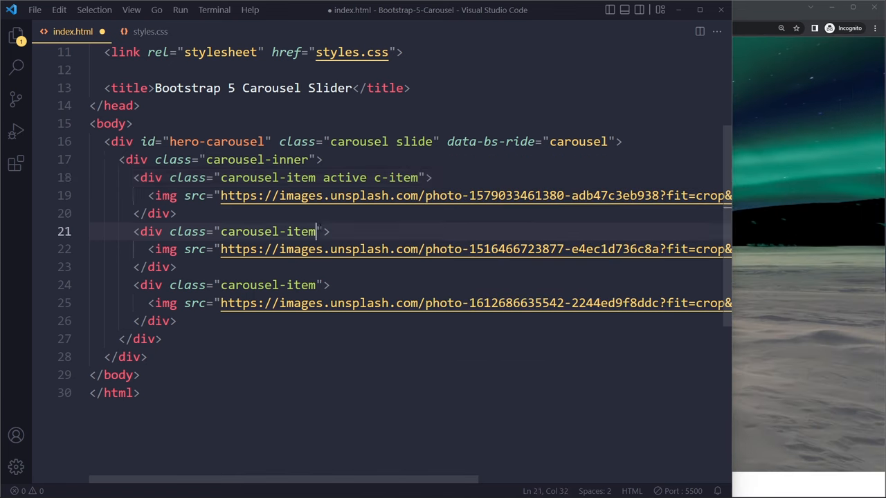
text(c-)
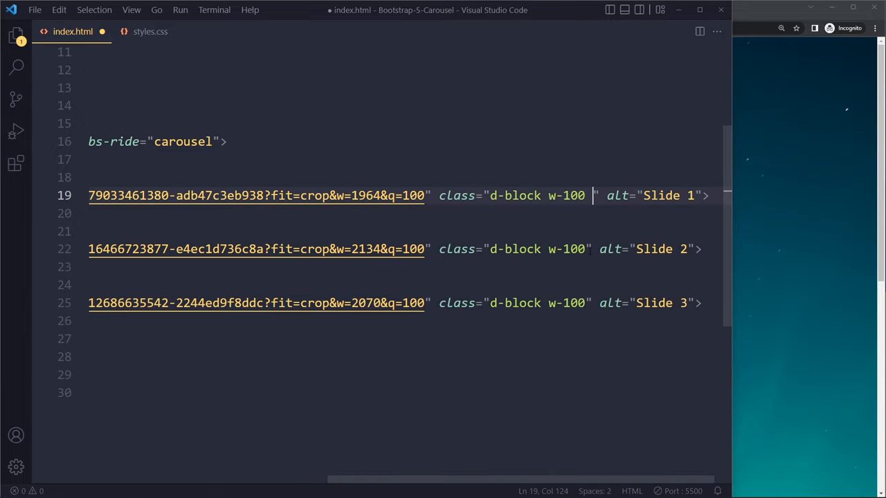
text(c-img)
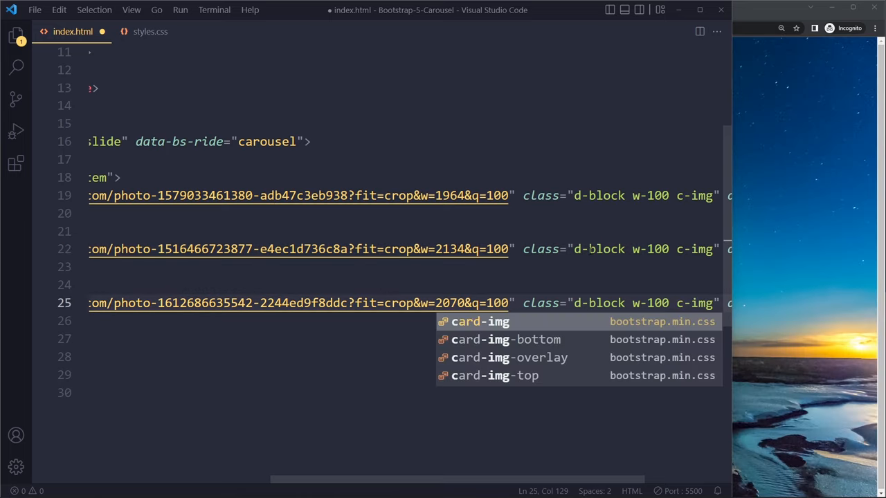
click(153, 31)
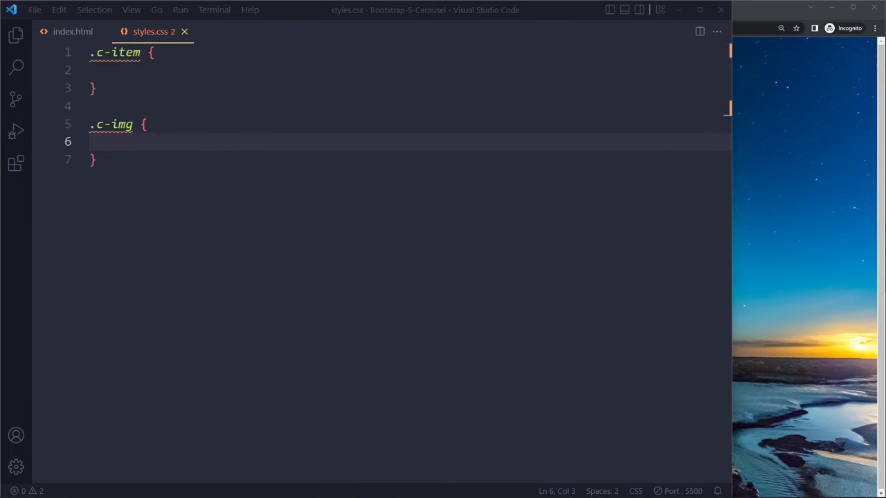
- Give .c-item height: 480px and .c-img height: 100% in styles.css
click(111, 69)
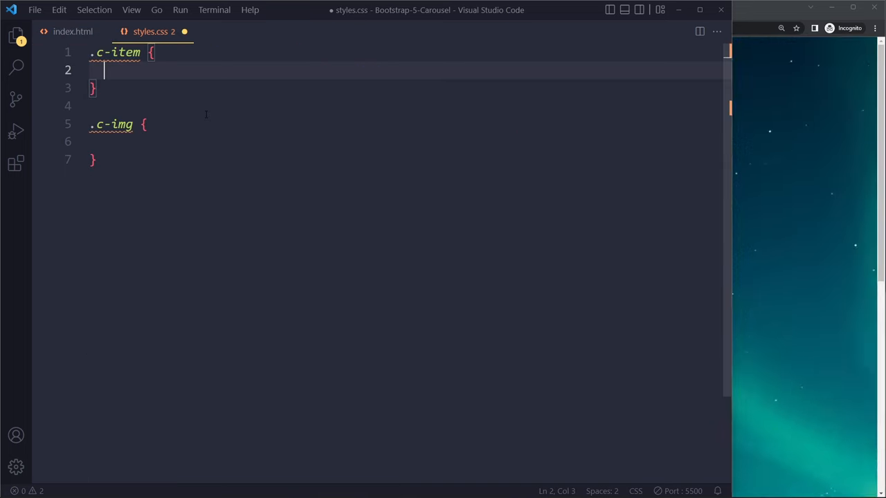
text(height)
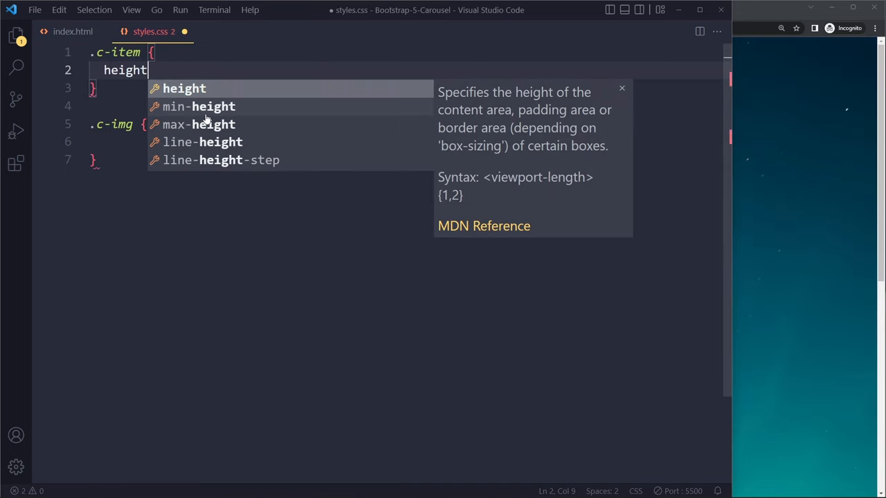
text(: 480px;)
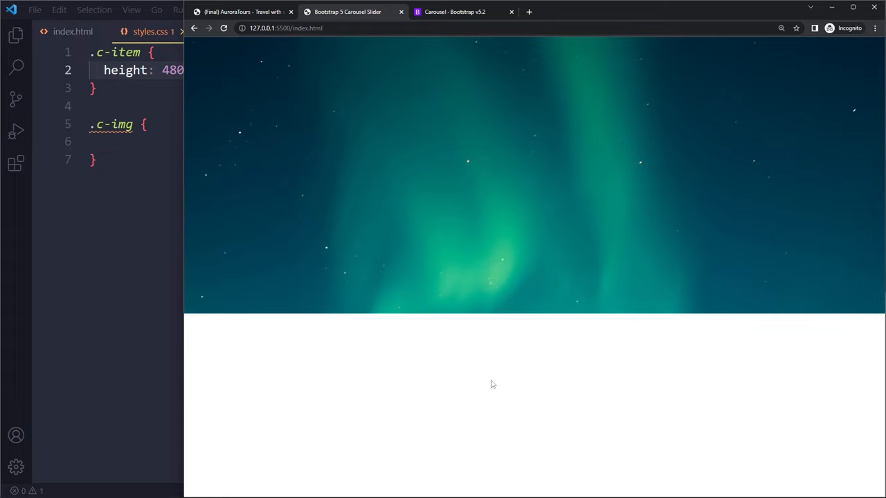
mouse_move(203, 324)
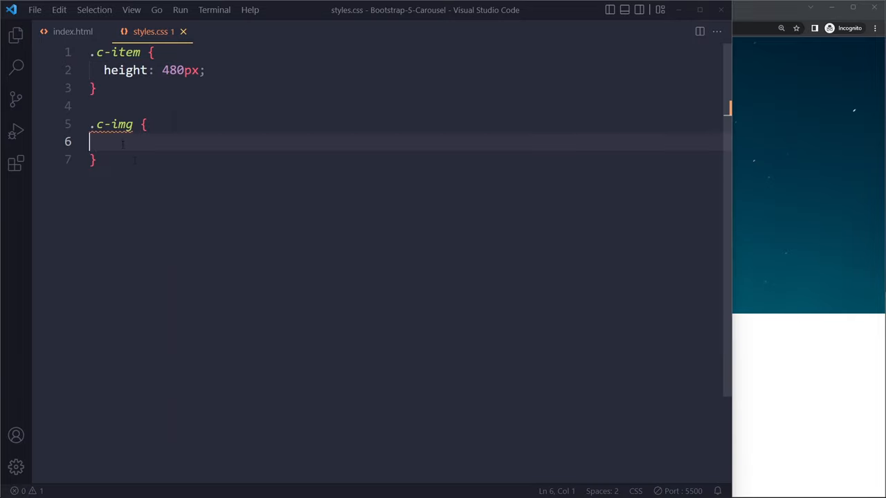
text(height)
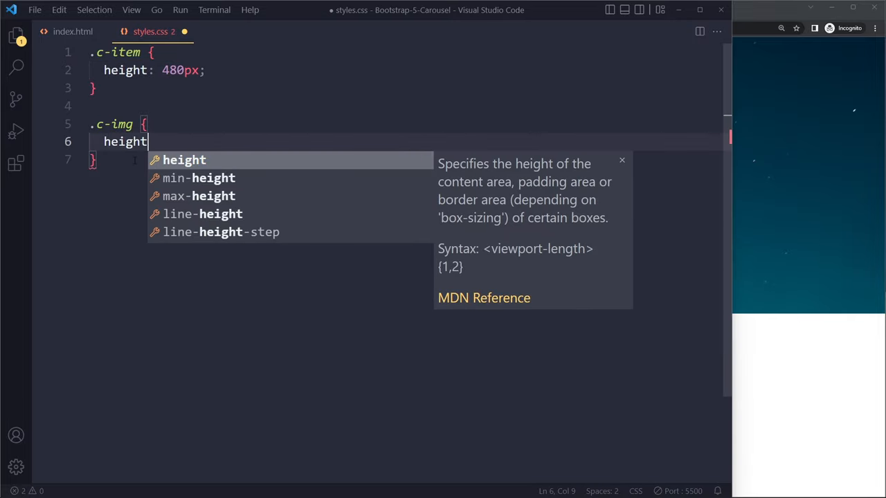
text(: 100%;)
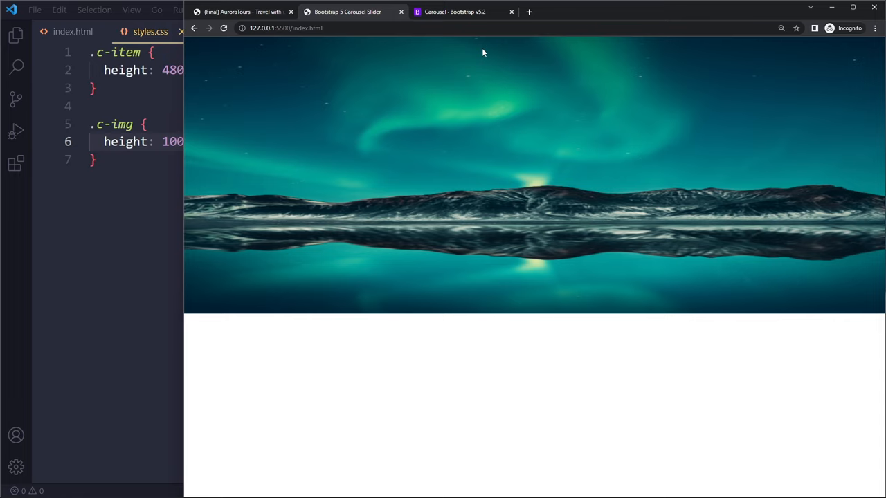
mouse_move(467, 76)
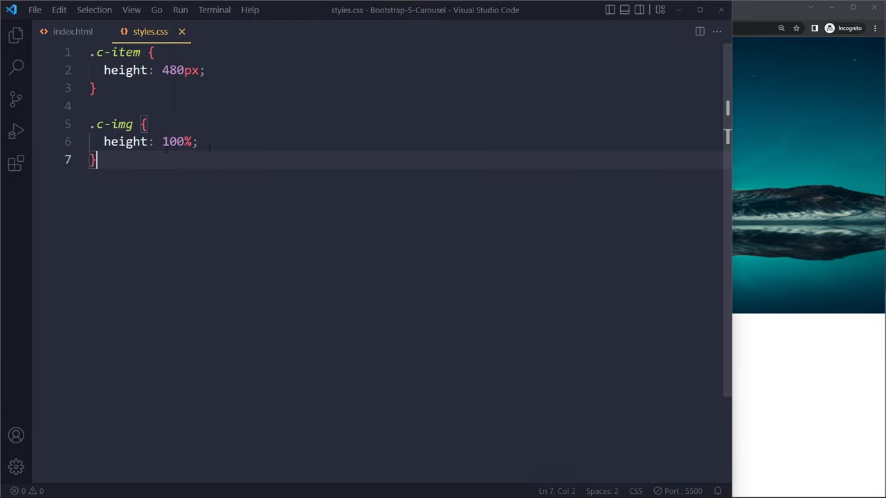
- Add object-fit: cover to .c-img and check the slides in the Chrome preview
text(objec)
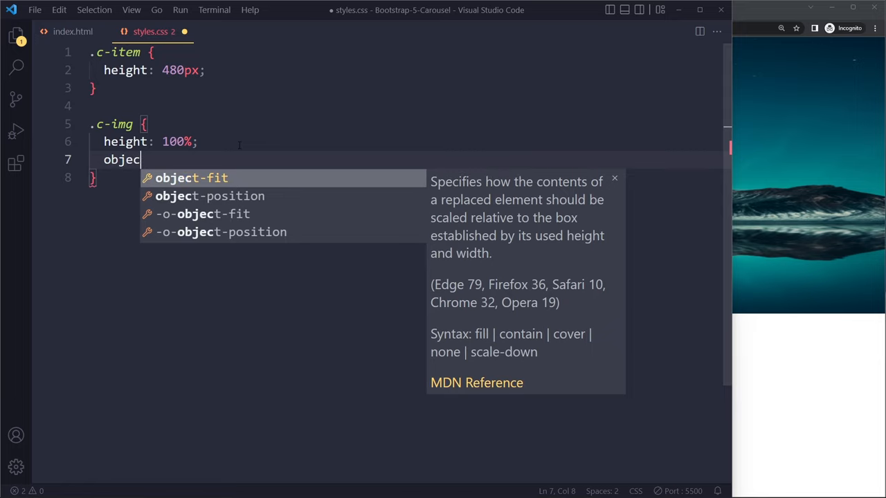
text(t-fit: cove)
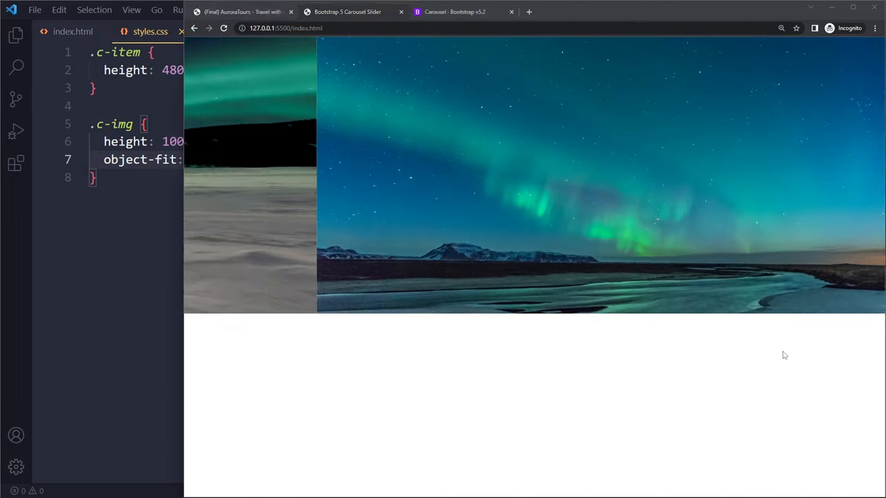
click(224, 29)
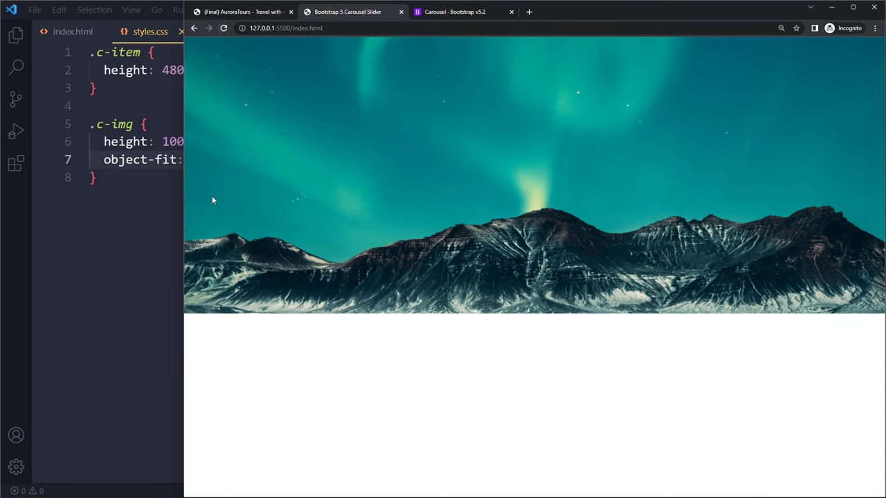
mouse_move(745, 100)
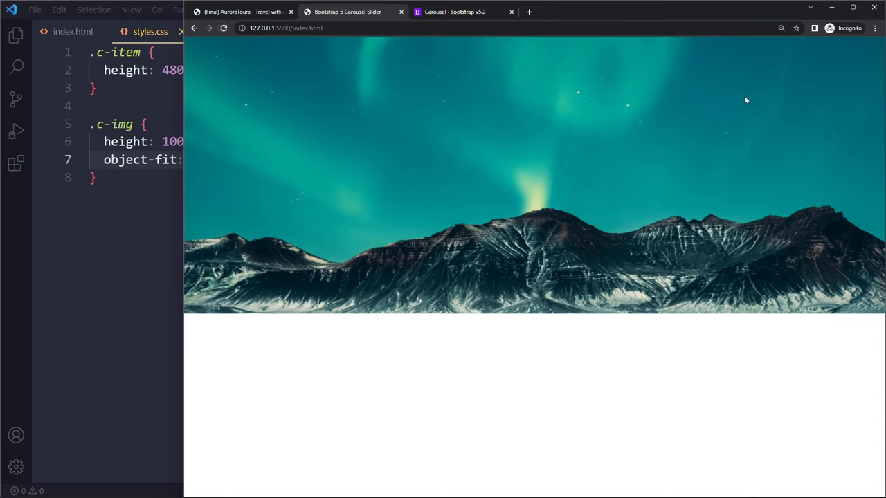
mouse_move(642, 254)
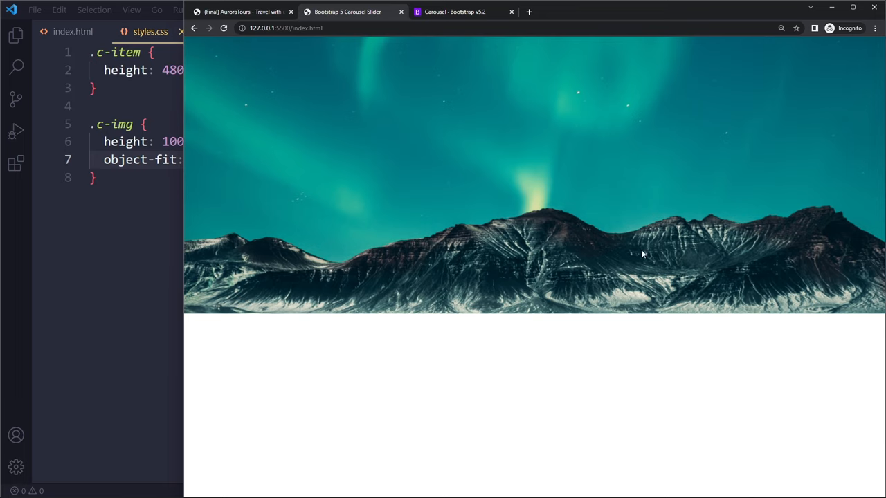
mouse_move(850, 312)
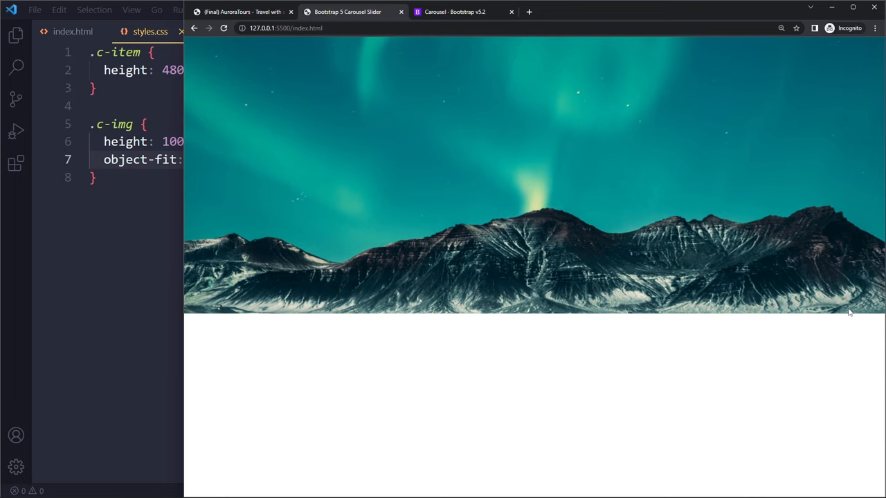
mouse_move(685, 192)
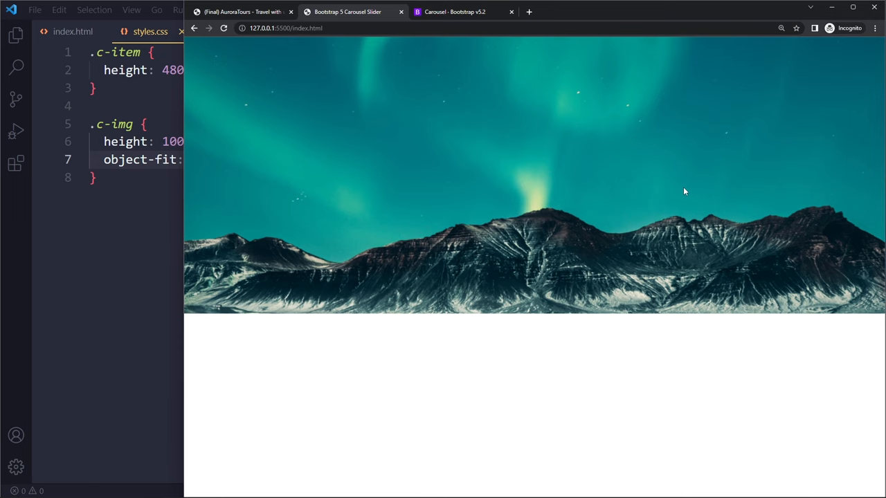
mouse_move(194, 330)
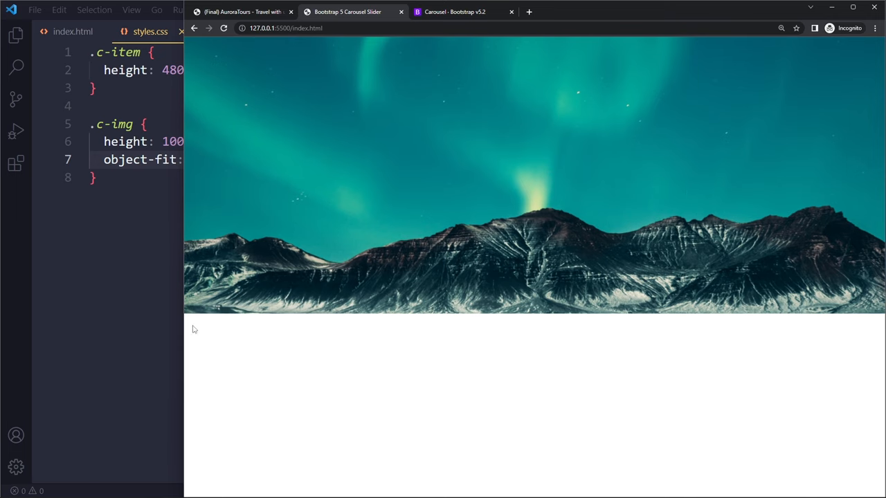
click(242, 12)
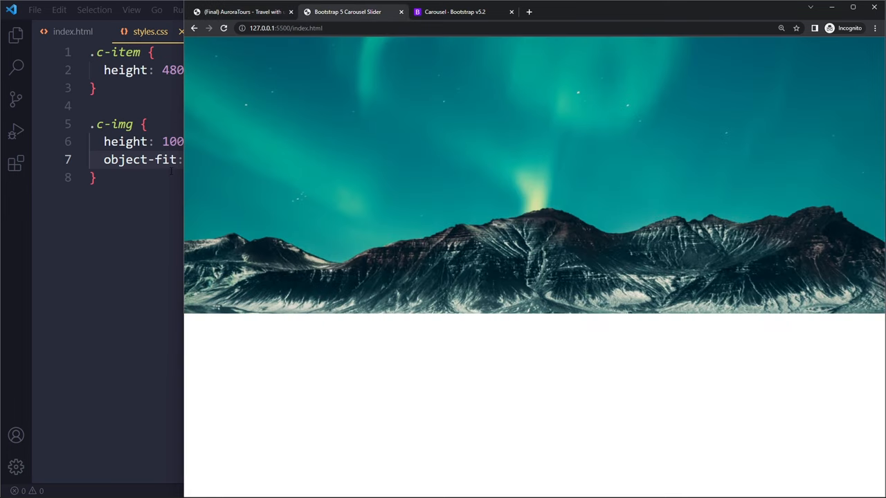
- Add filter: brightness(0.6) to the .c-img rule
text(filte)
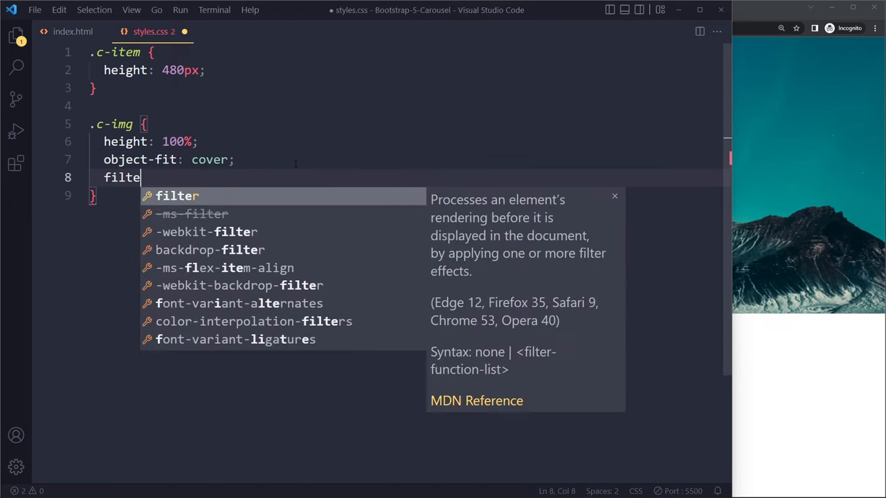
text(r: brightnes)
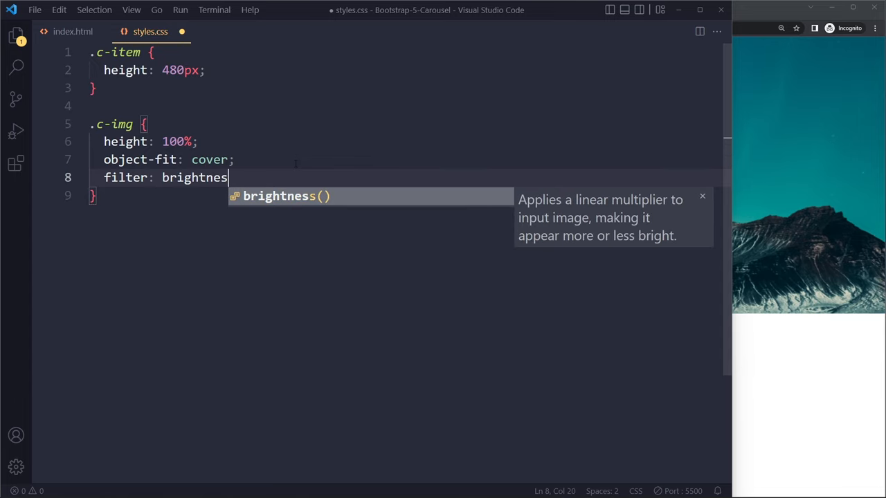
text((0)
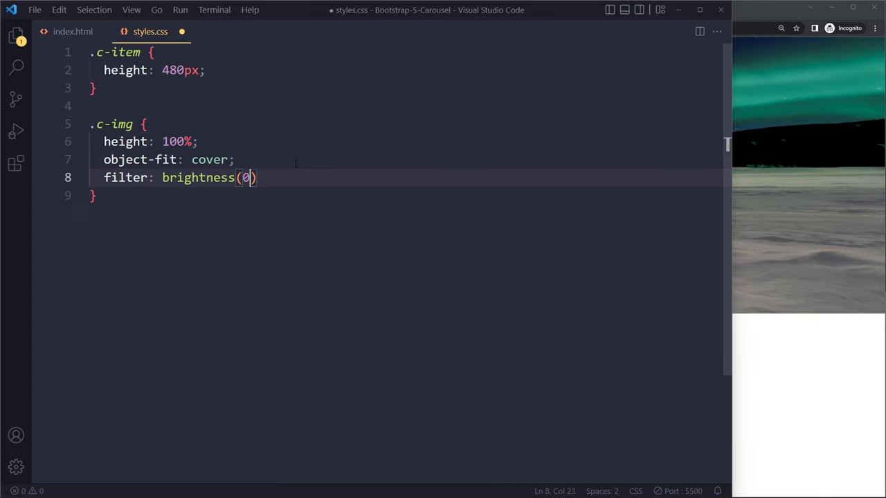
text(.6);)
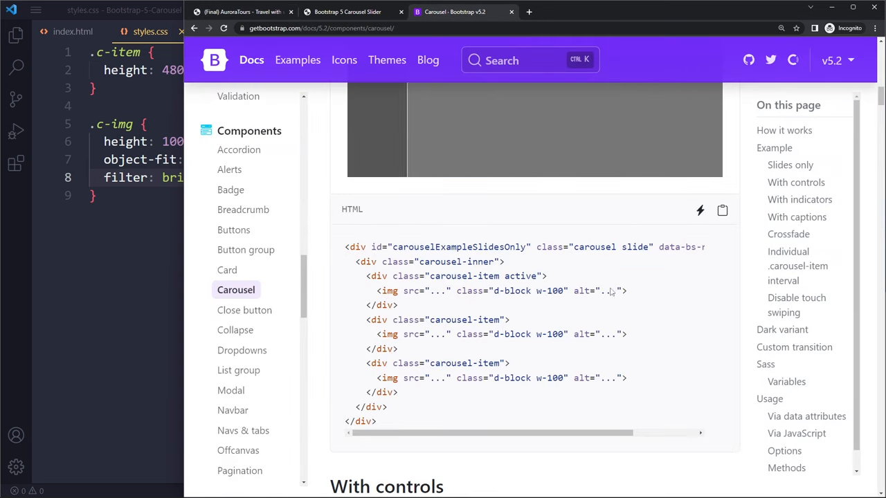
- Scroll to the With controls example and select its previous/next control button markup
scroll(down, 3)
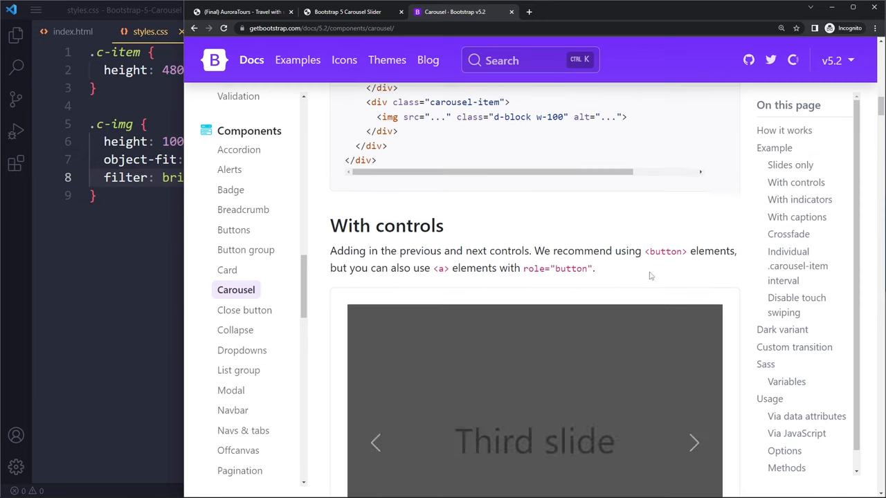
scroll(down, 3)
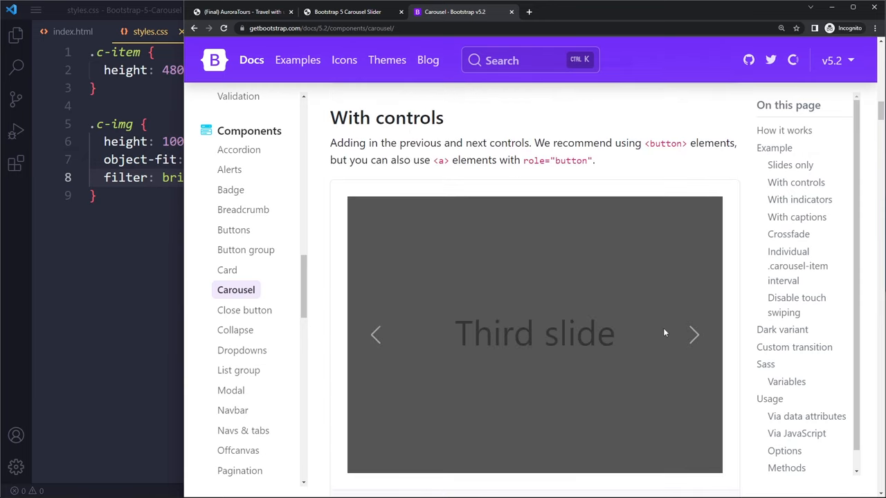
scroll(down, 3)
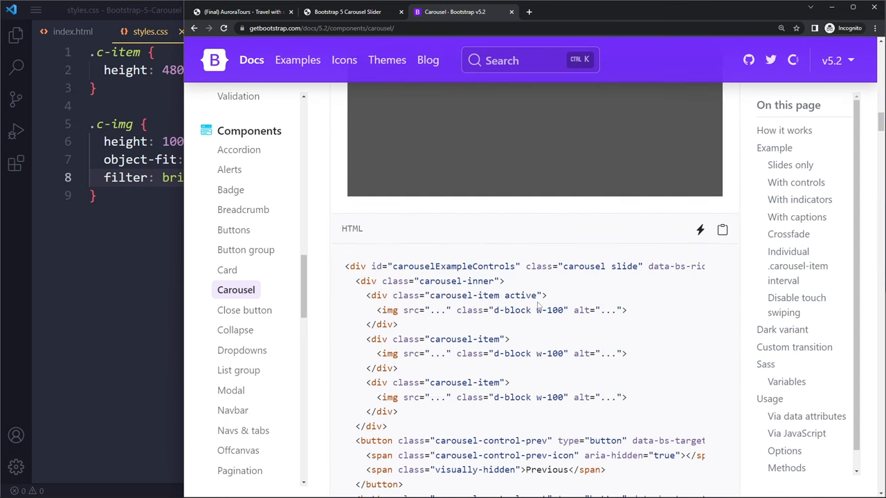
scroll(down, 3)
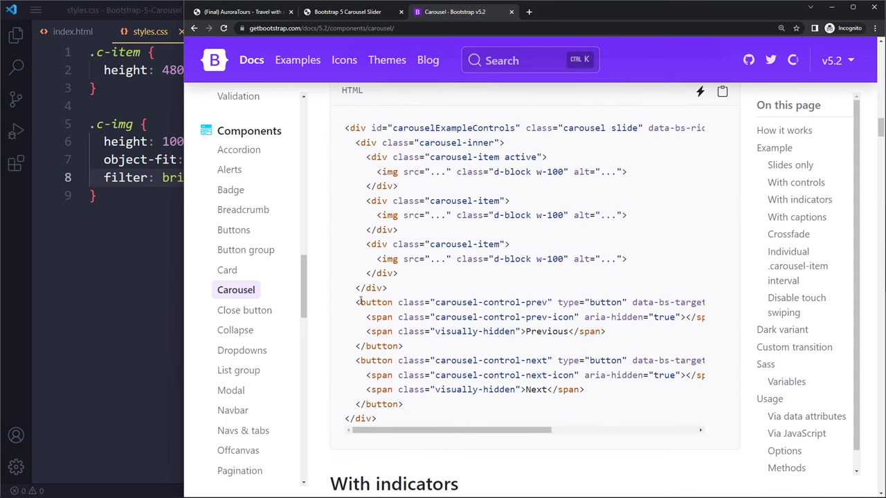
drag(380, 375, 403, 404)
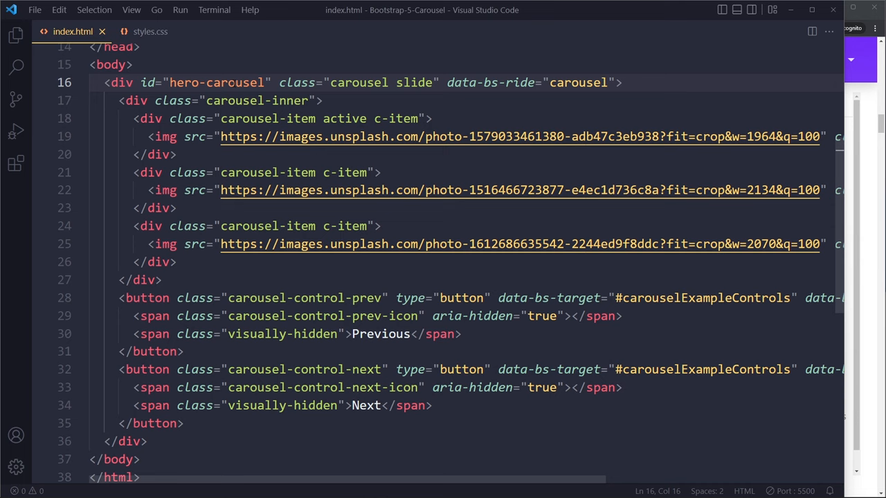
mouse_move(656, 275)
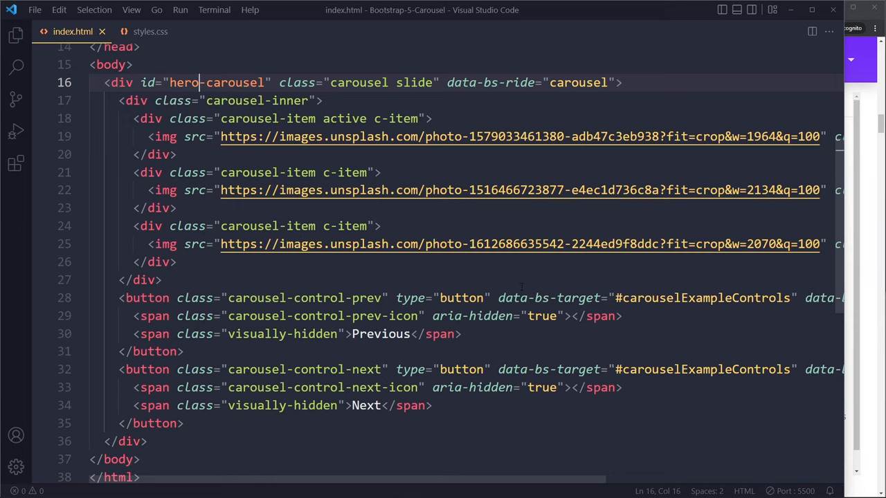
- Select the hero-carousel id in index.html to reuse it
double_click(703, 297)
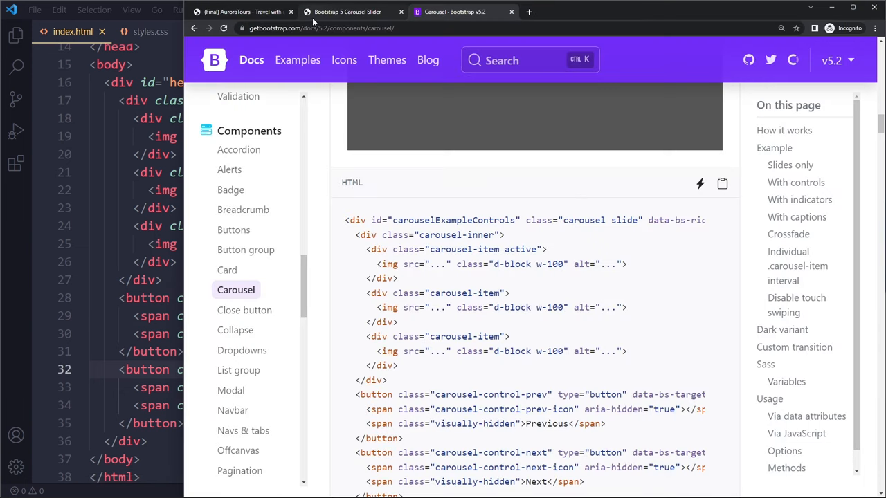
- Preview the local carousel's new arrows, then switch to the finished AuroraTours site
click(348, 12)
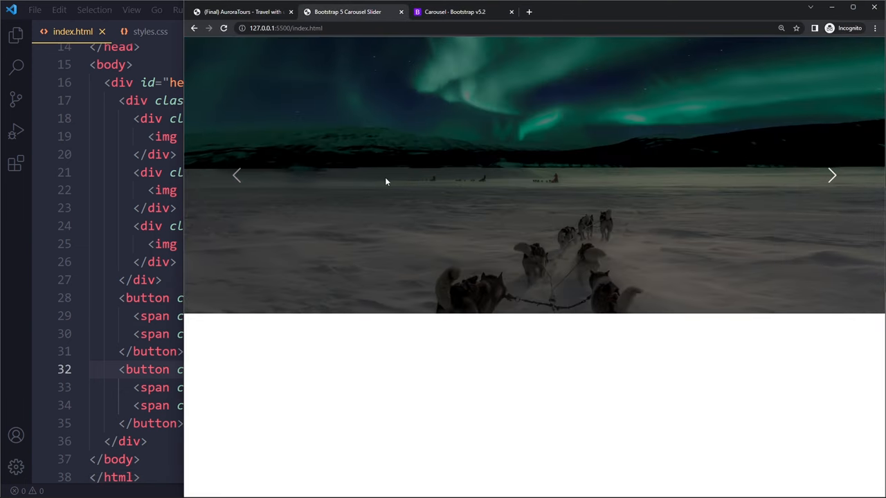
click(832, 175)
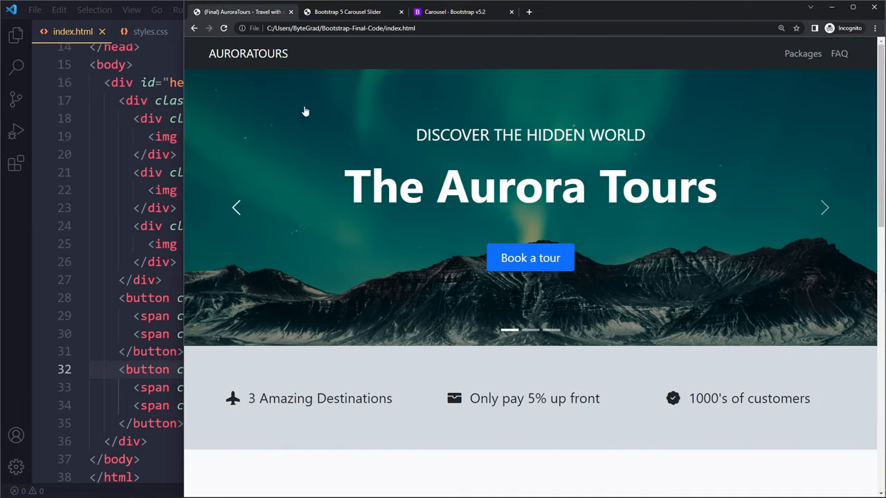
mouse_move(563, 338)
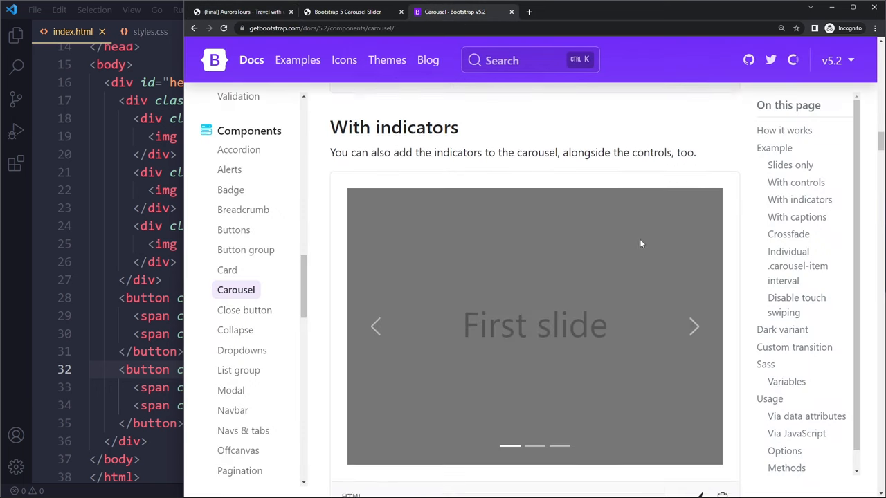
- Scroll the Bootstrap Carousel docs down toward the With indicators example
scroll(down, 3)
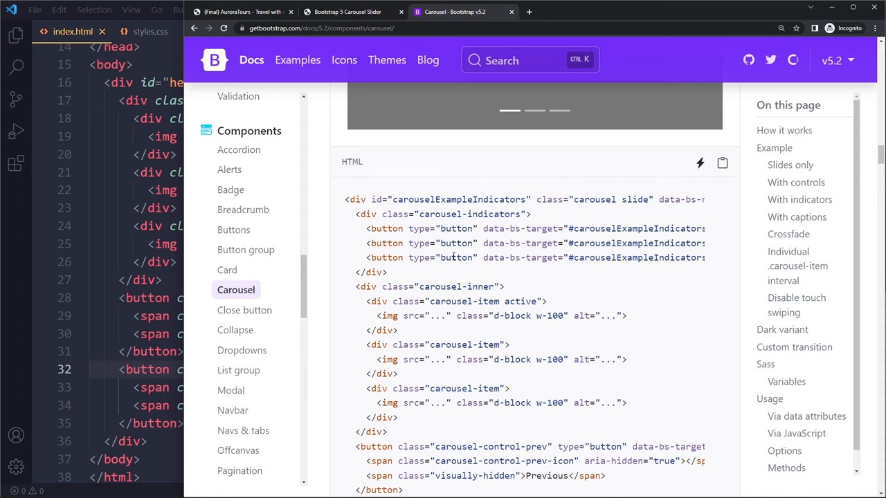
mouse_move(398, 266)
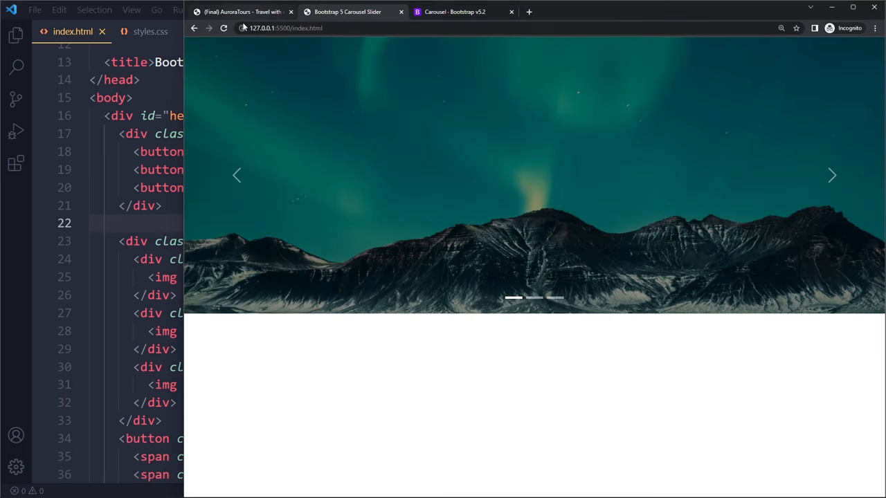
- Reload the local preview and advance a slide to check the three indicators
click(534, 298)
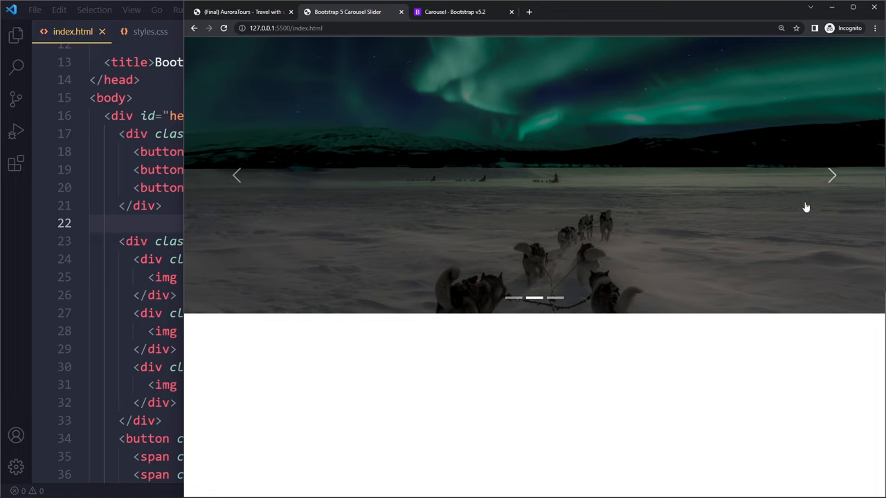
click(555, 298)
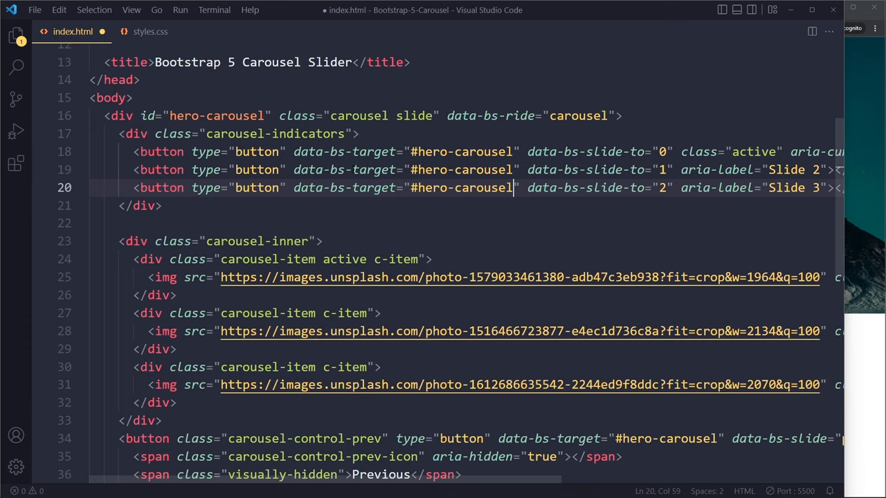
- Save index.html with indicators and controls targeting #hero-carousel
key(ctrl+s)
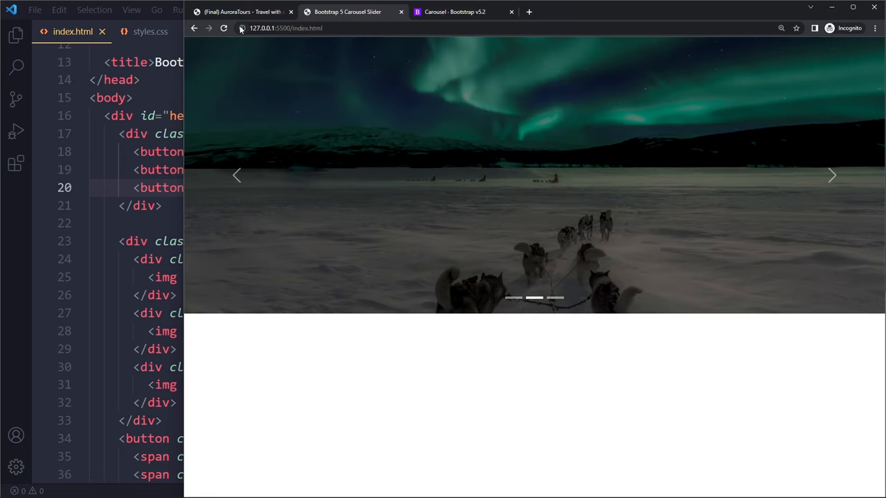
mouse_move(206, 57)
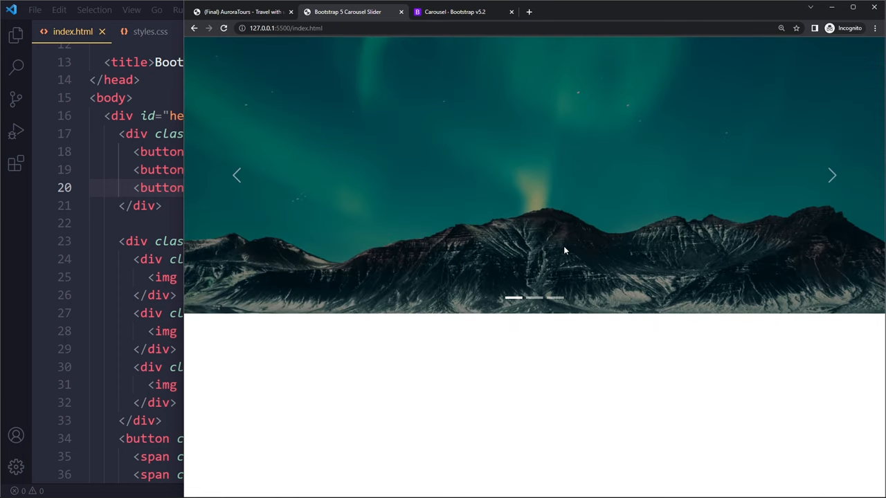
- Reload the local carousel preview to test the slides
click(533, 298)
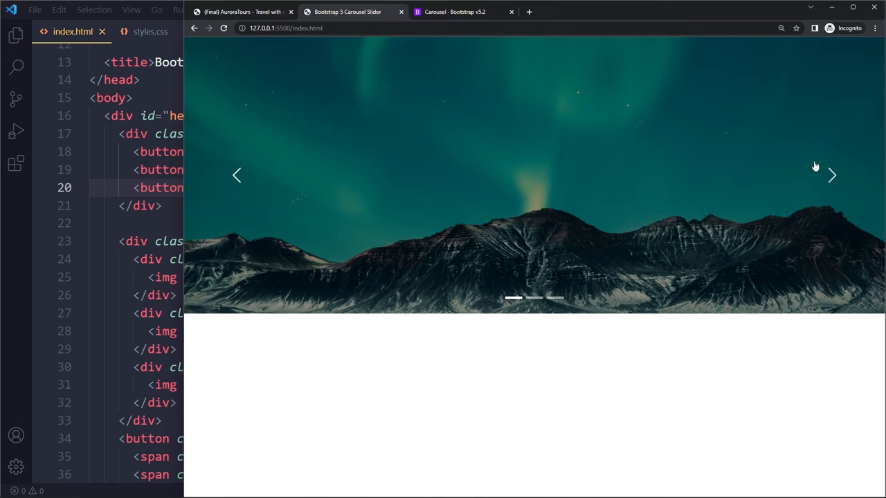
mouse_move(557, 296)
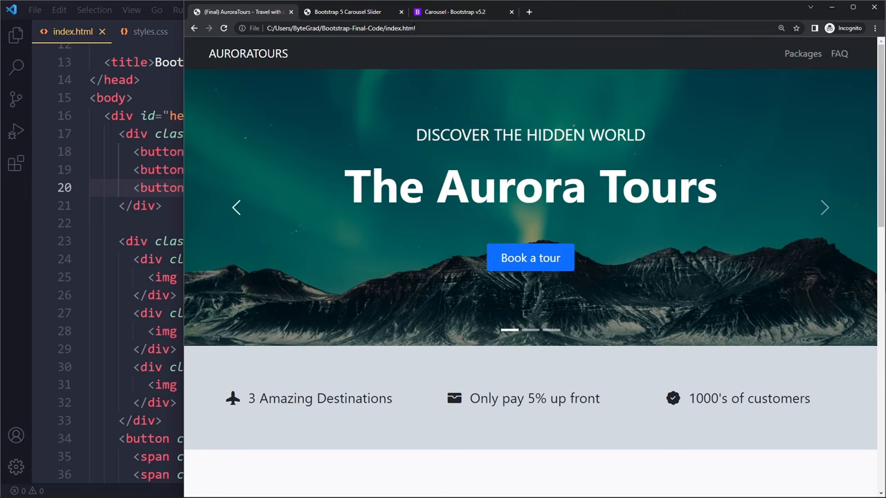
mouse_move(454, 12)
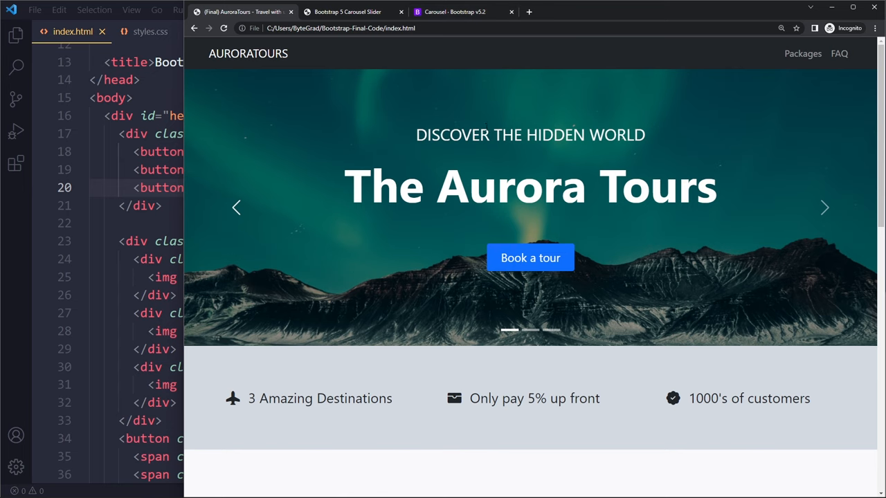
- Compare captions on the finished AuroraTours site and local preview, then reach With captions in the docs
click(453, 12)
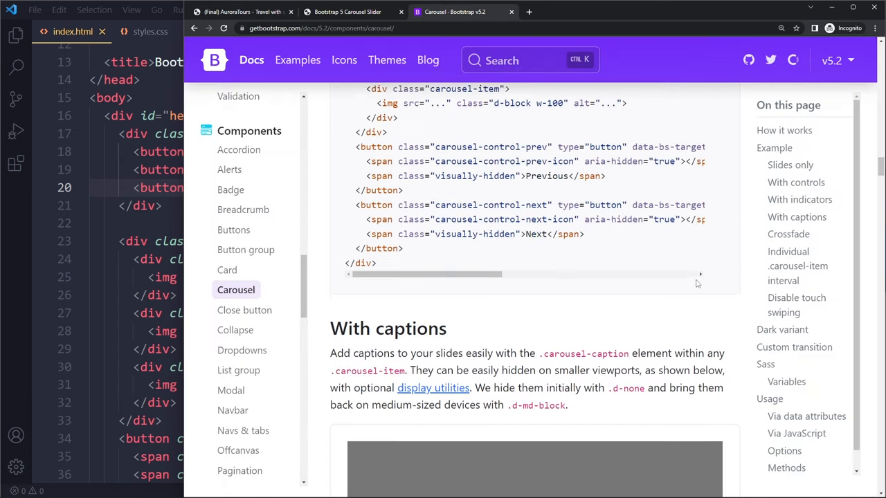
scroll(down, 3)
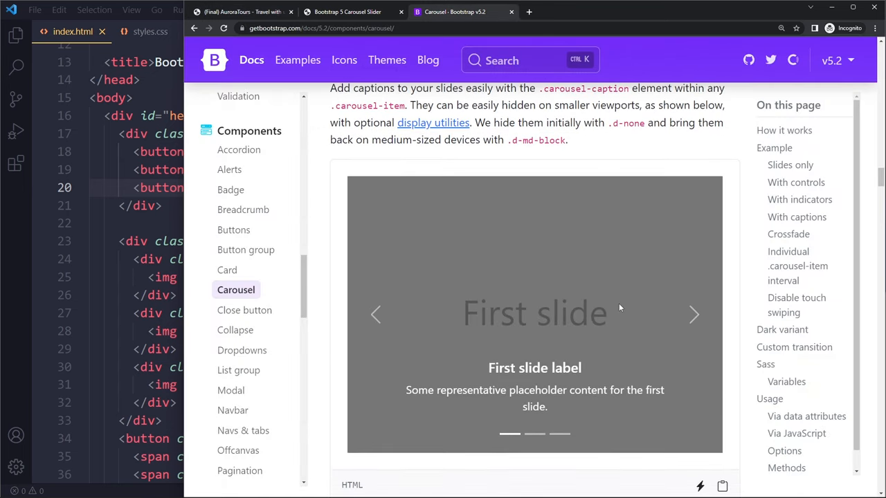
scroll(down, 3)
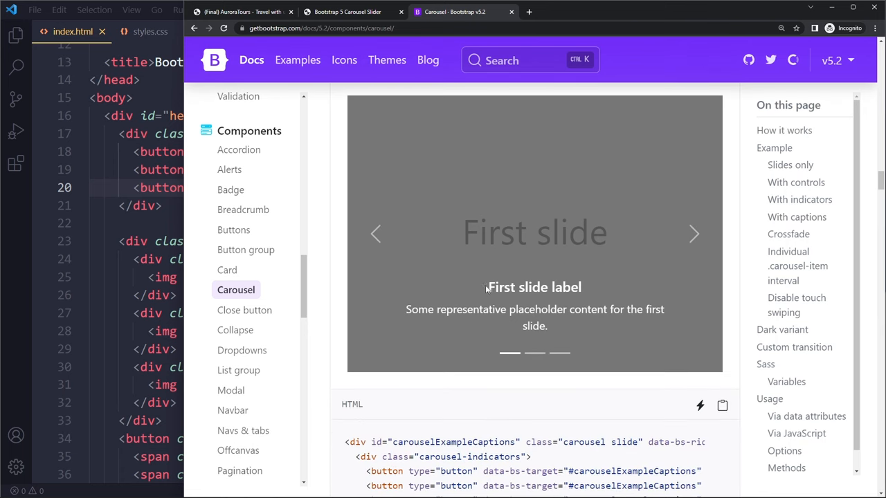
mouse_move(487, 290)
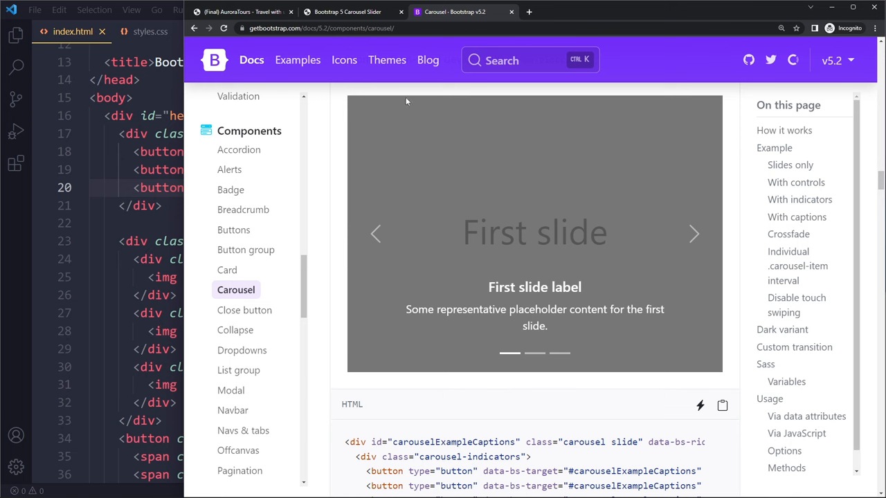
click(242, 12)
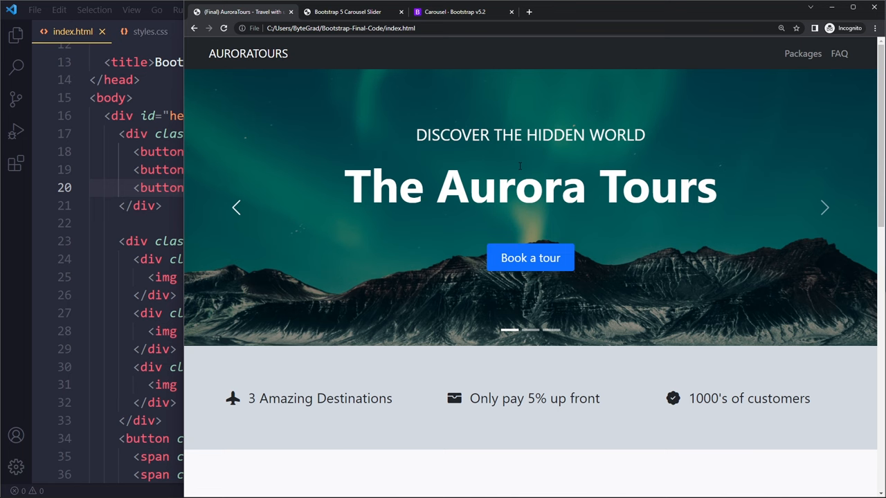
click(353, 12)
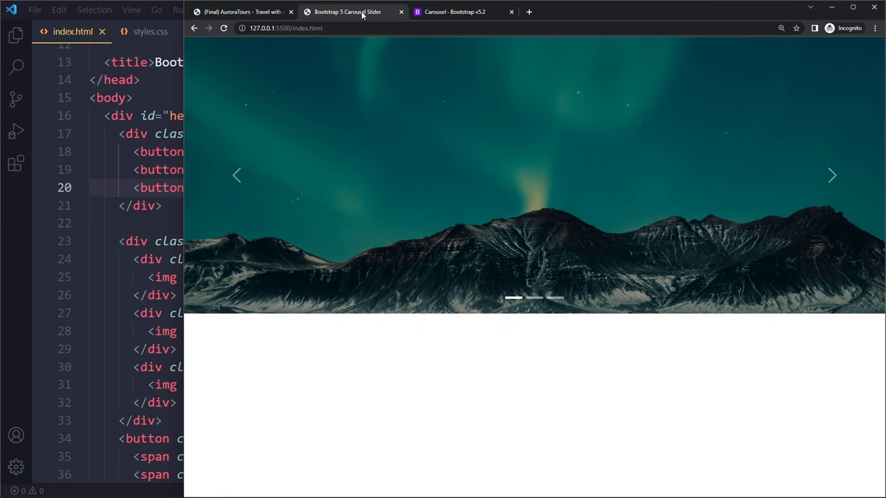
click(455, 11)
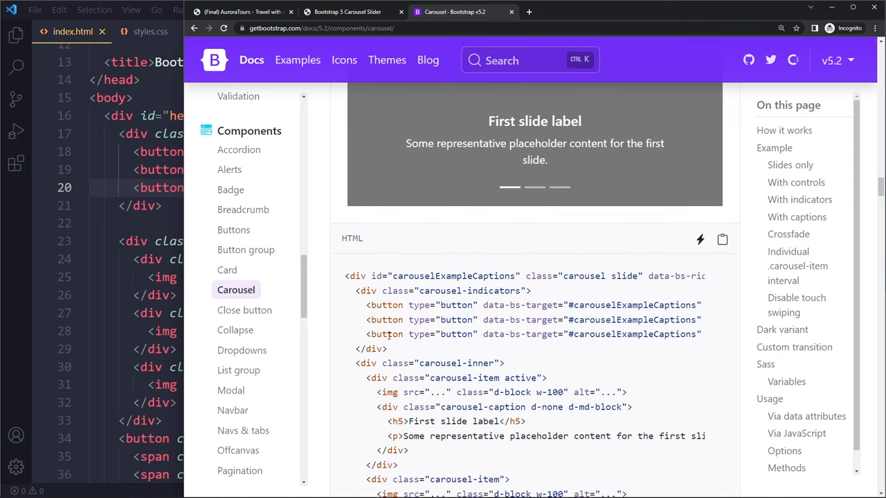
scroll(down, 3)
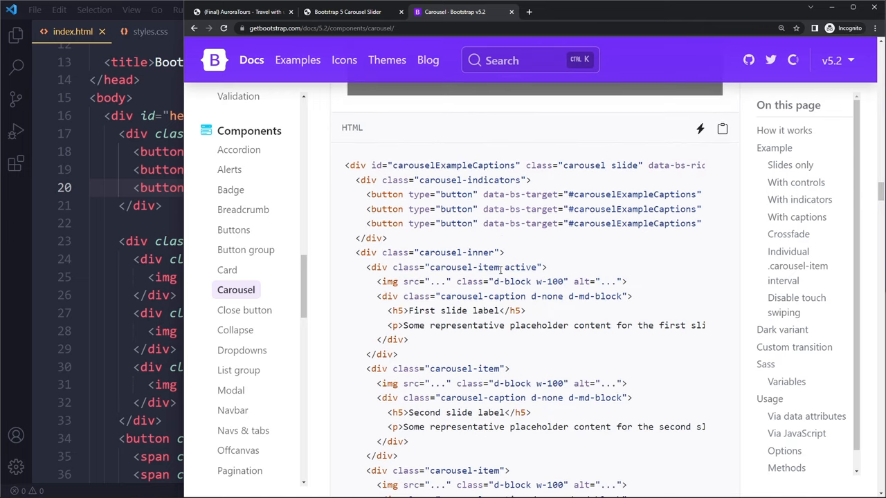
scroll(down, 3)
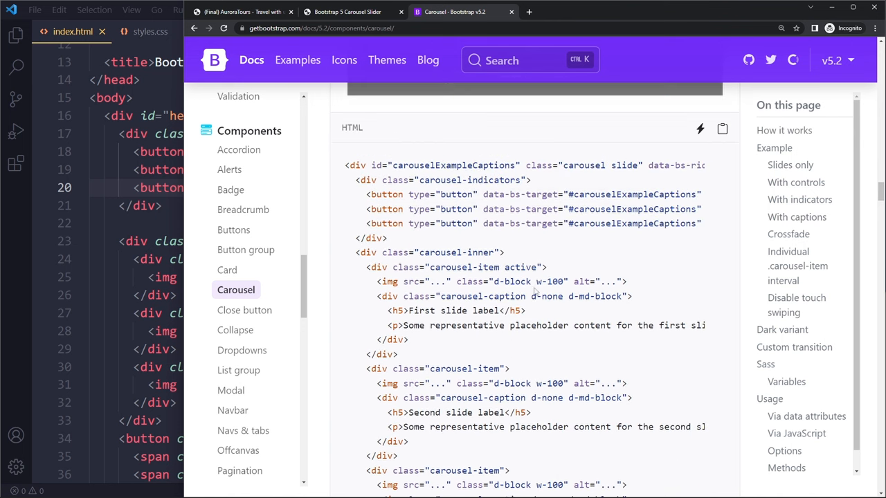
scroll(down, 3)
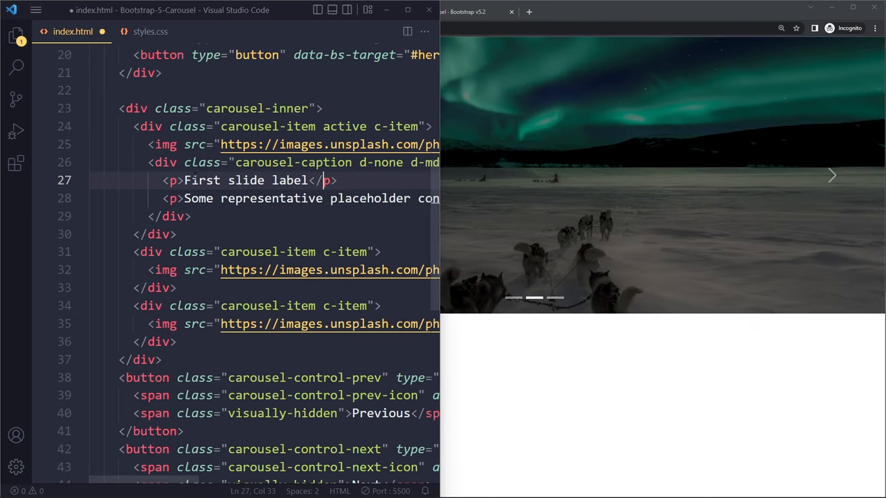
- Write caption 'Discover the hidden world', heading 'The Aurora Tours', a Book a tour button, and top-0
text(Discover the hidden)
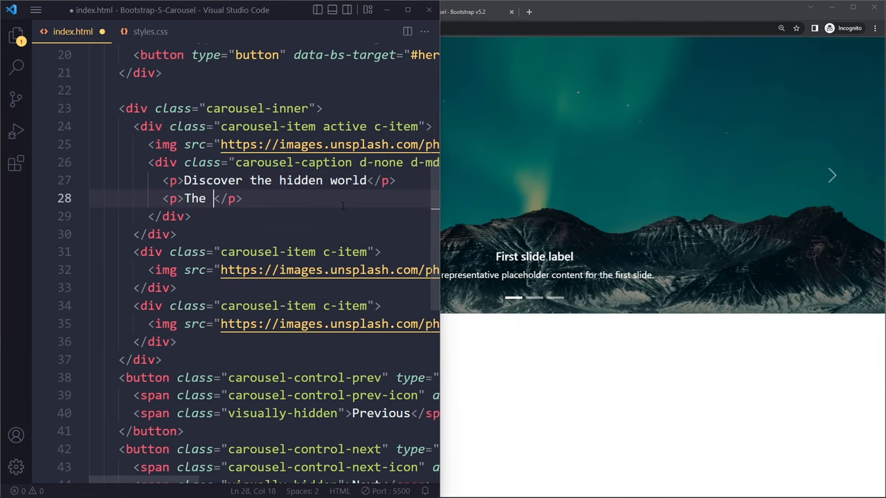
text(Aurora Tours)
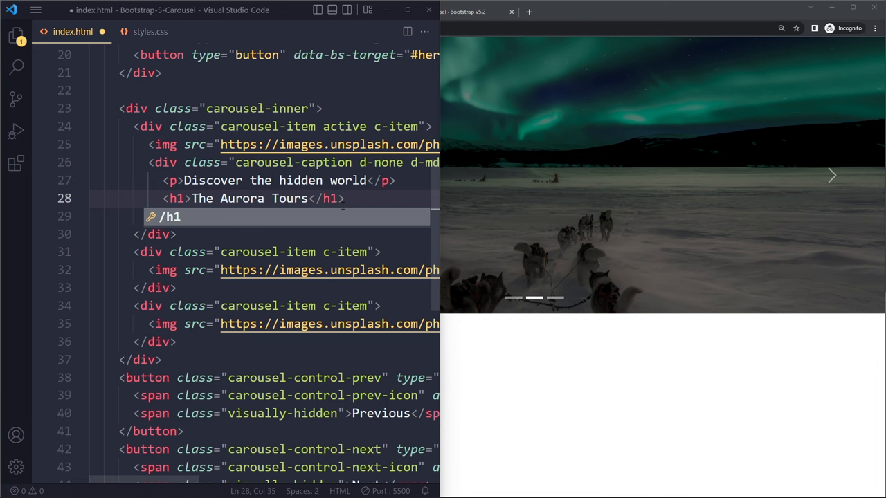
text(button)
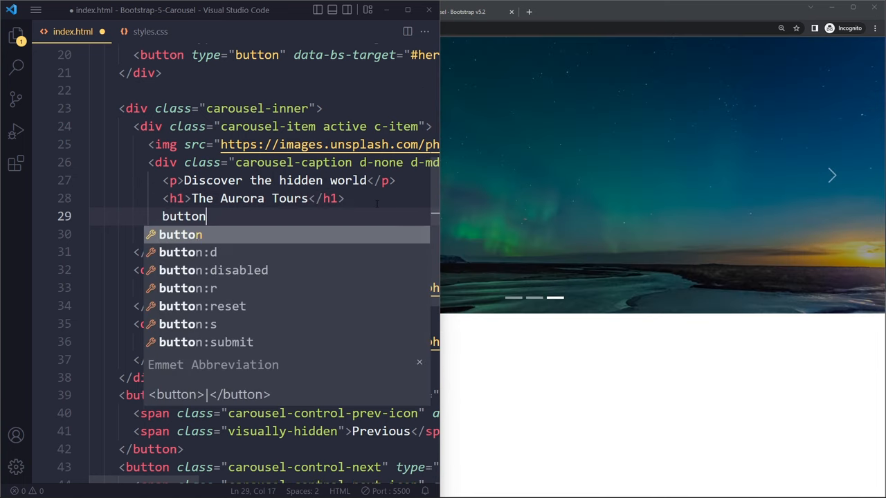
text(.btn.btn)
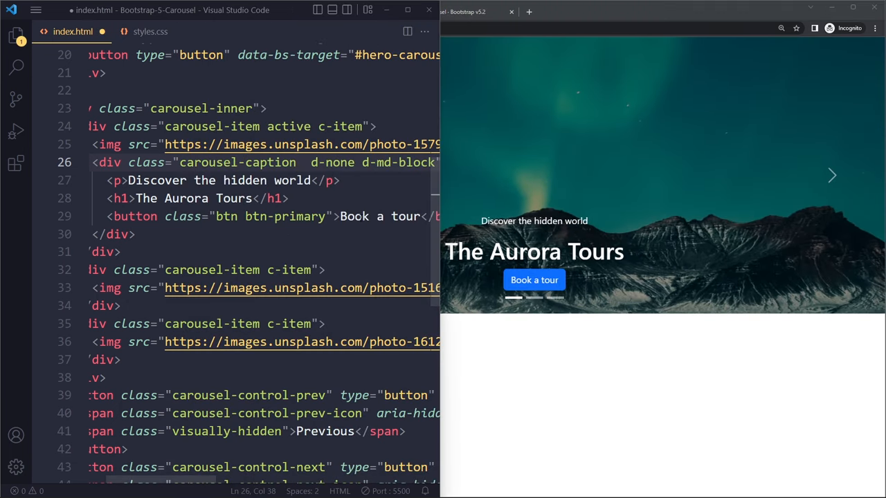
text(top-0)
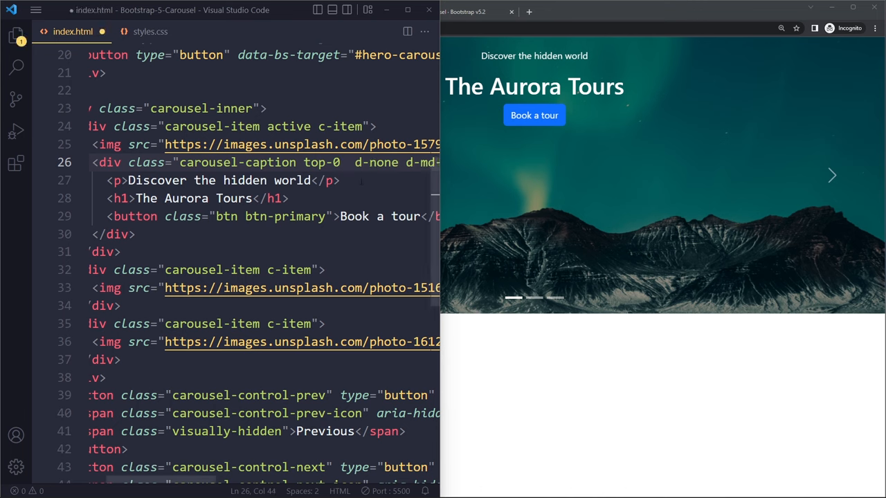
- Give the tagline paragraph the classes mt-5, fs-3 and text-uppercase
text(mt-4)
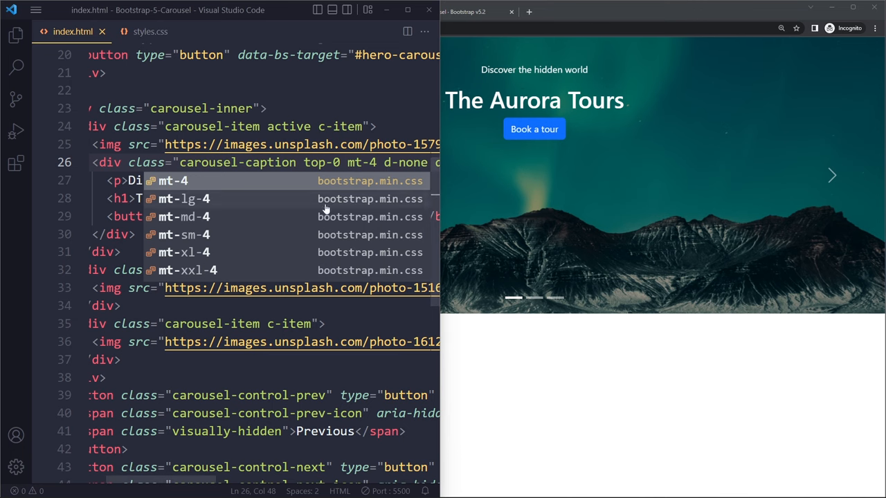
key(Escape)
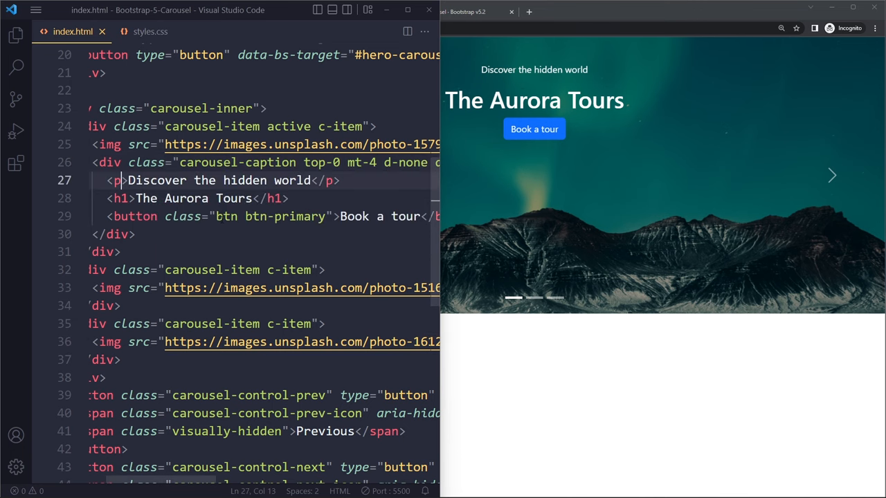
text(class="m")
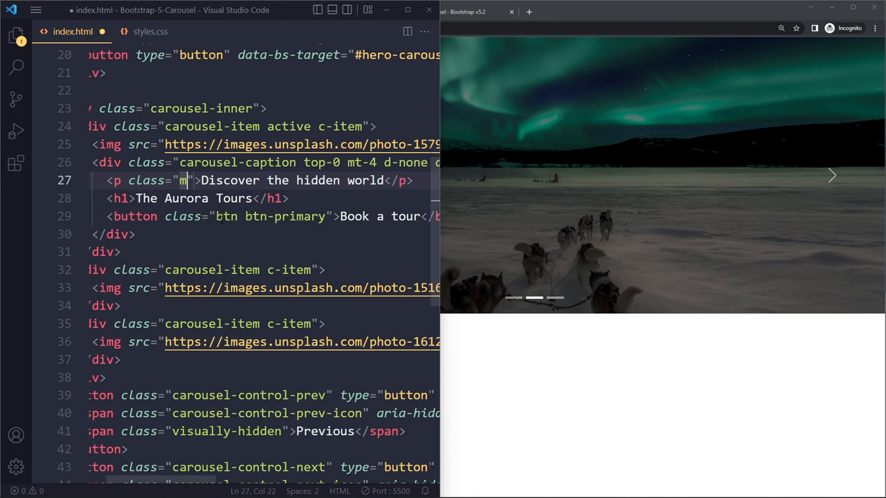
text(t-5)
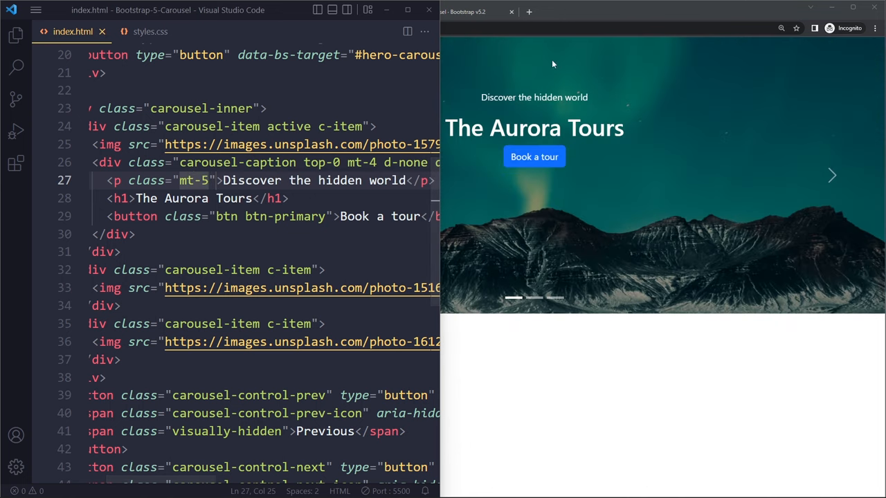
mouse_move(516, 107)
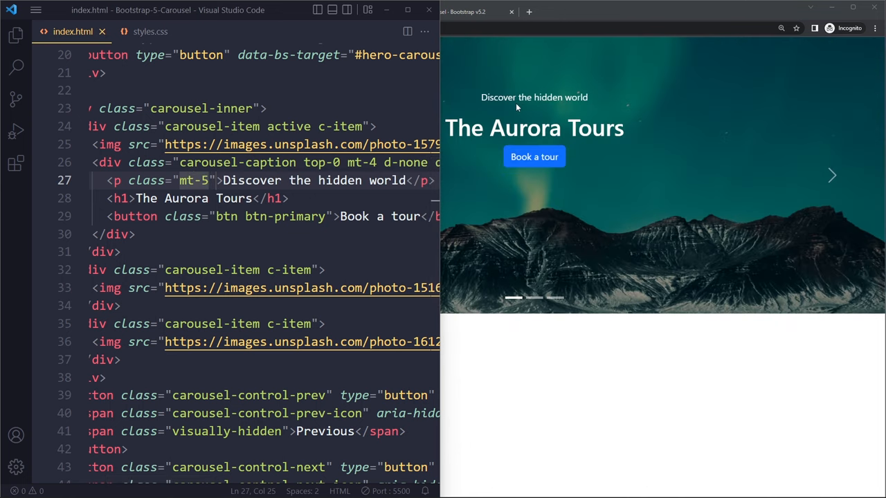
text(fs-3)
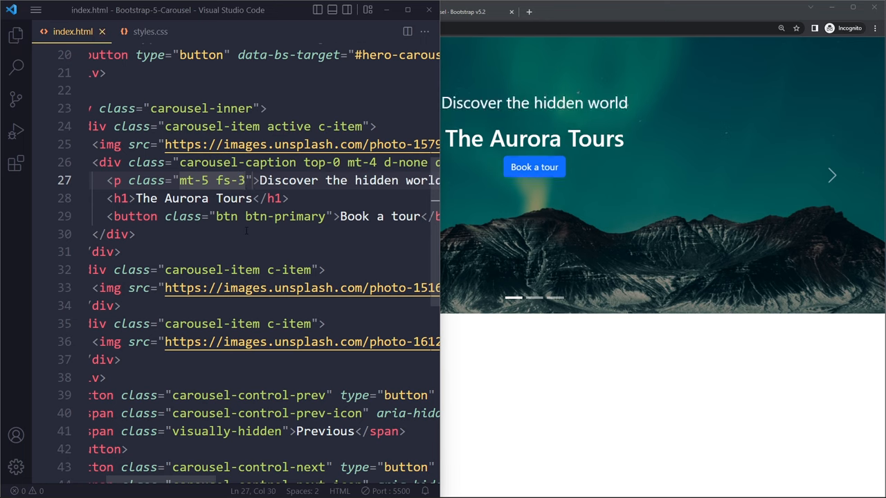
text(text-uppercase)
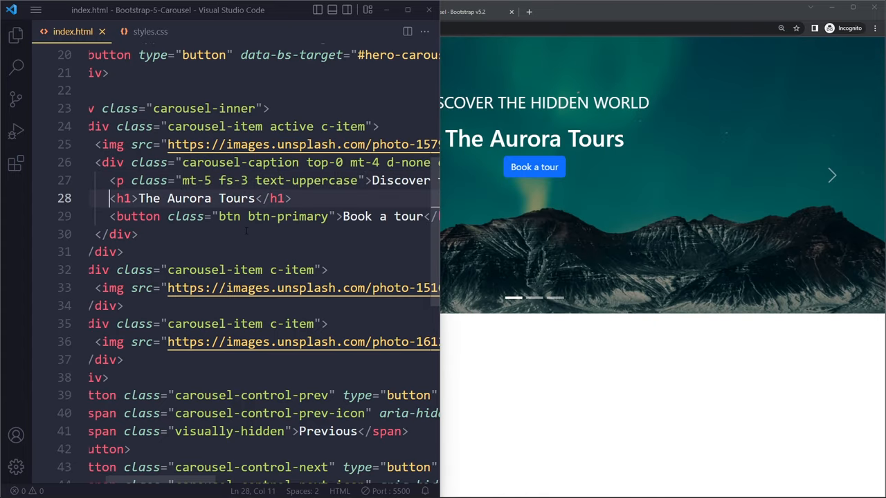
- Make the heading display-1 fw-bolder text-capitalize, and the button px-4 py-2 fs-5 mt-5
text(class="display-1 fw-bolder)
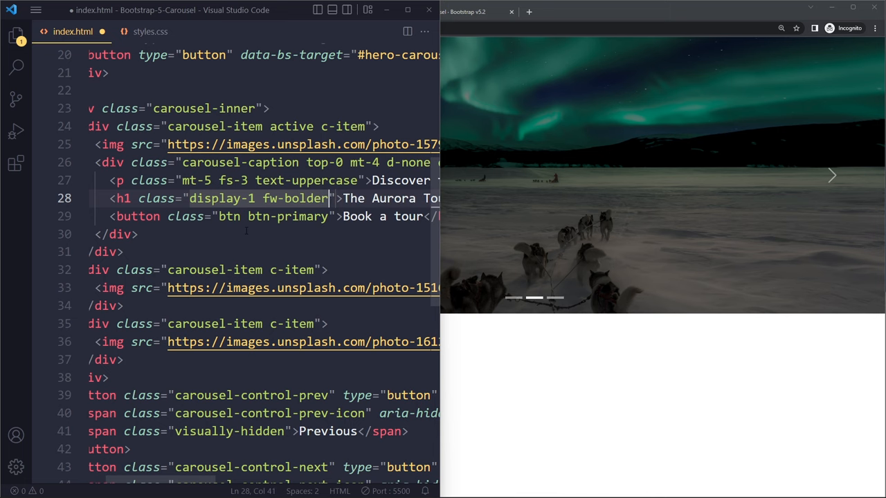
text(text-capitalize)
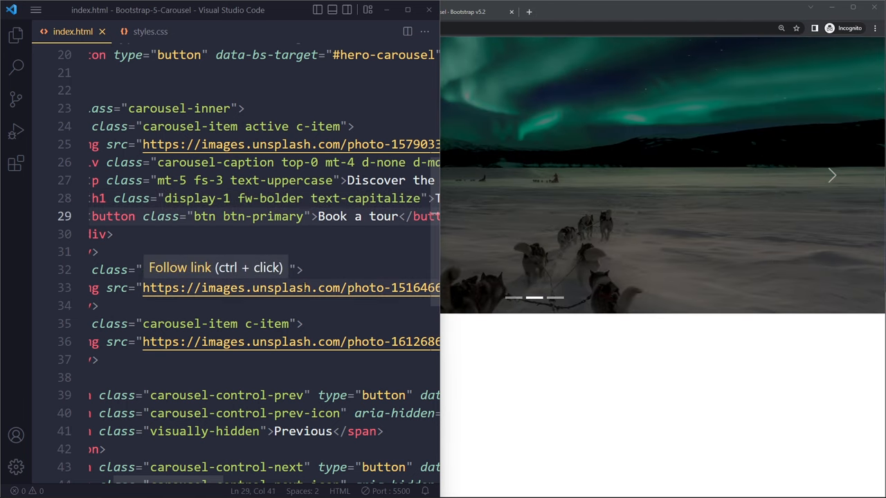
text(p)
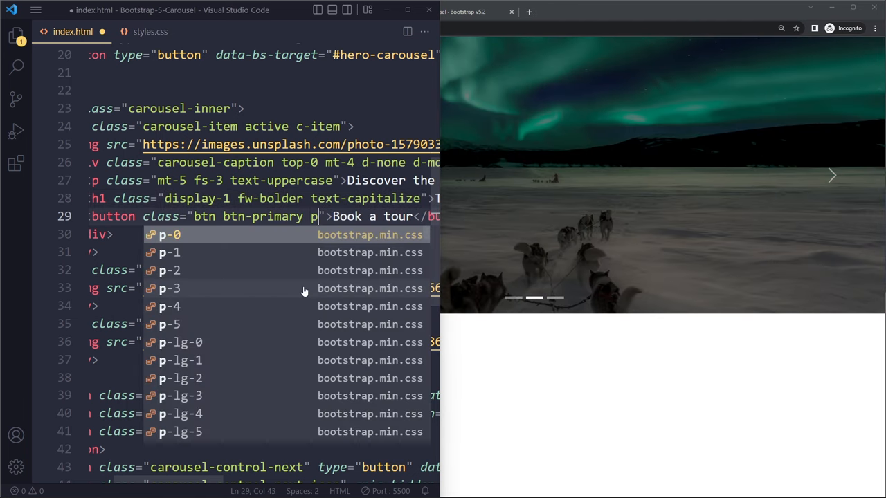
text(x-4)
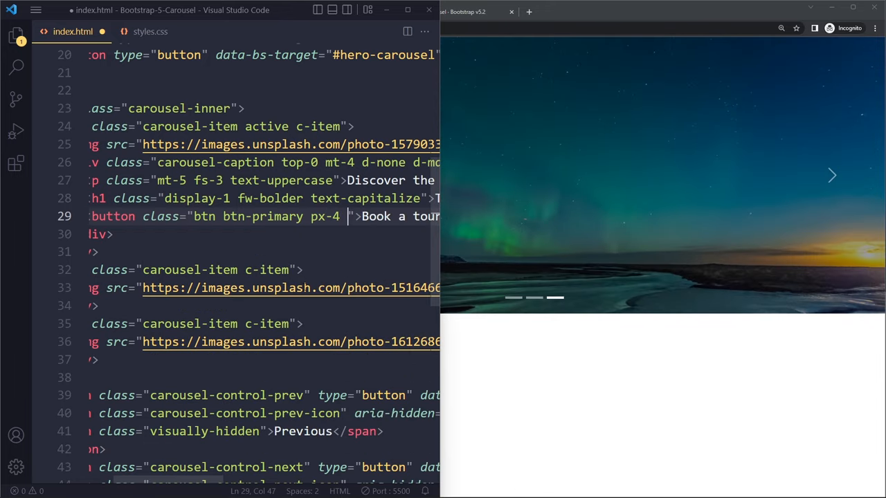
text(py-2)
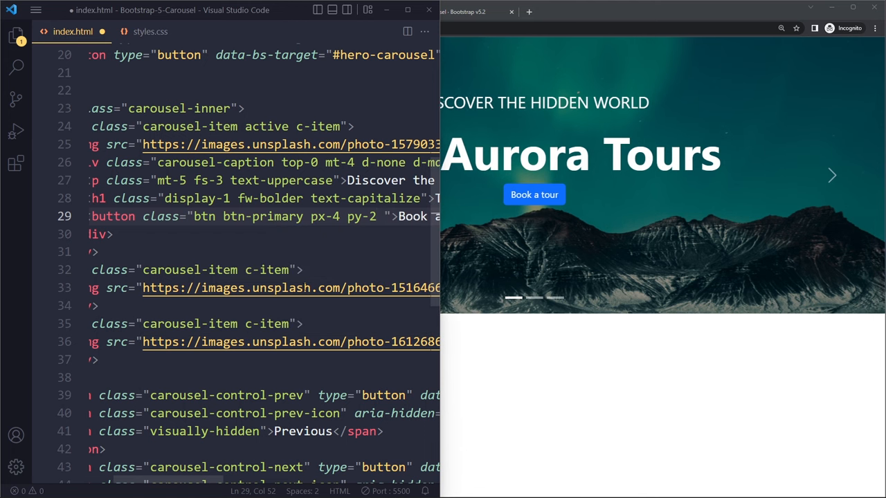
text(fs-5)
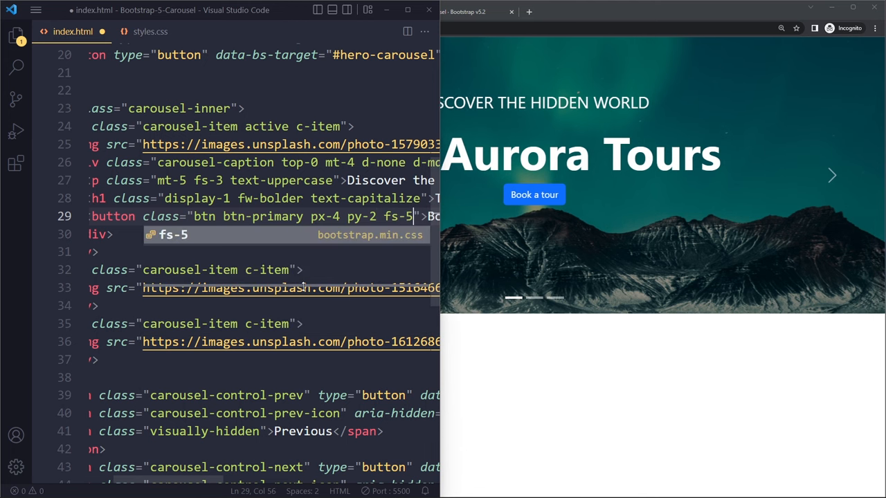
text(mt-5)
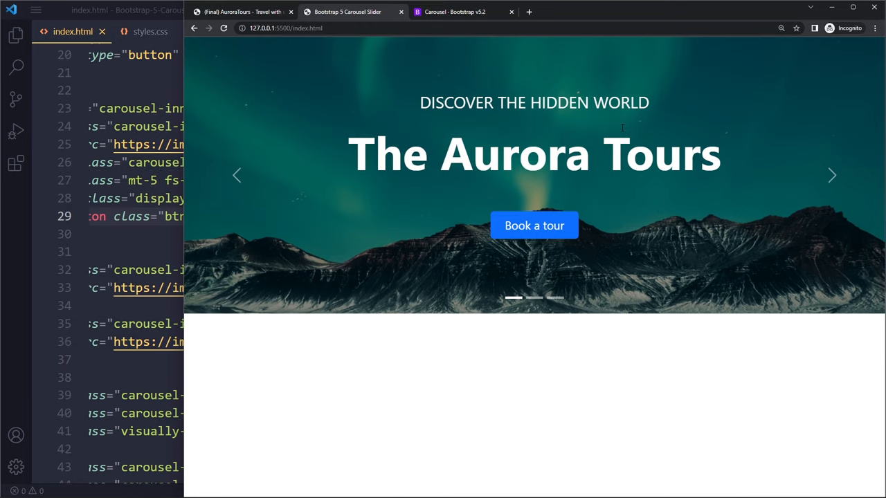
mouse_move(395, 193)
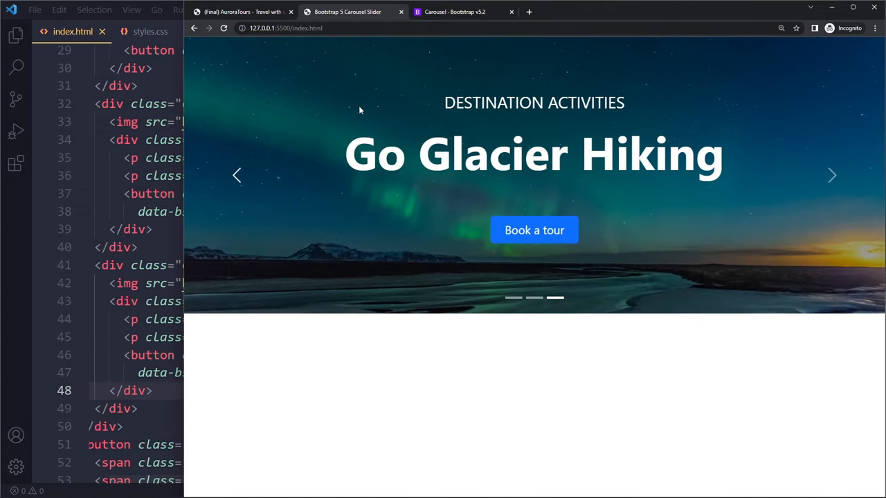
click(535, 230)
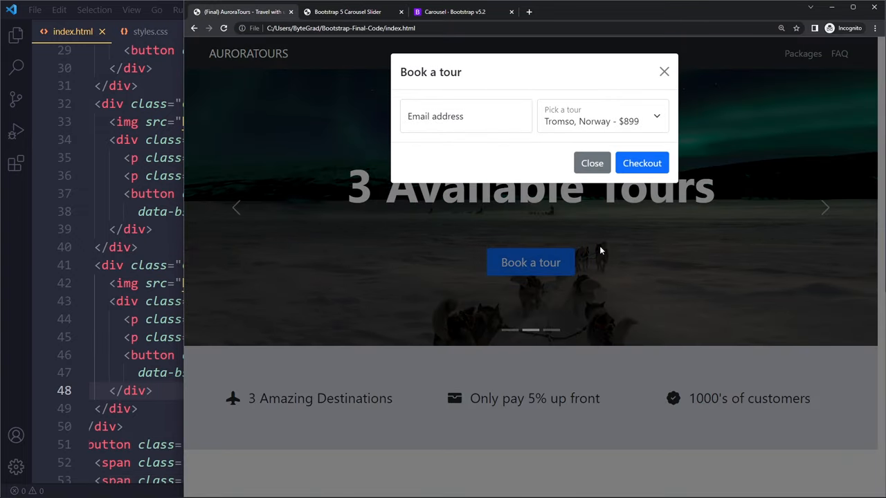
click(592, 162)
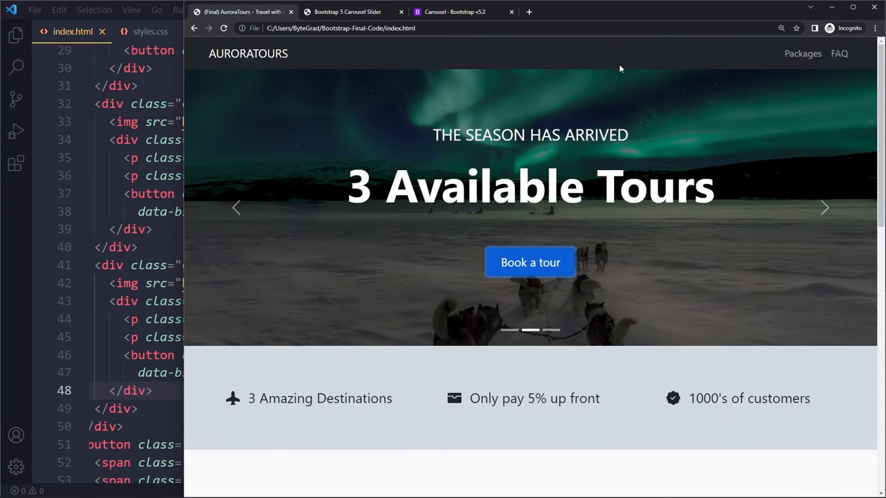
mouse_move(423, 126)
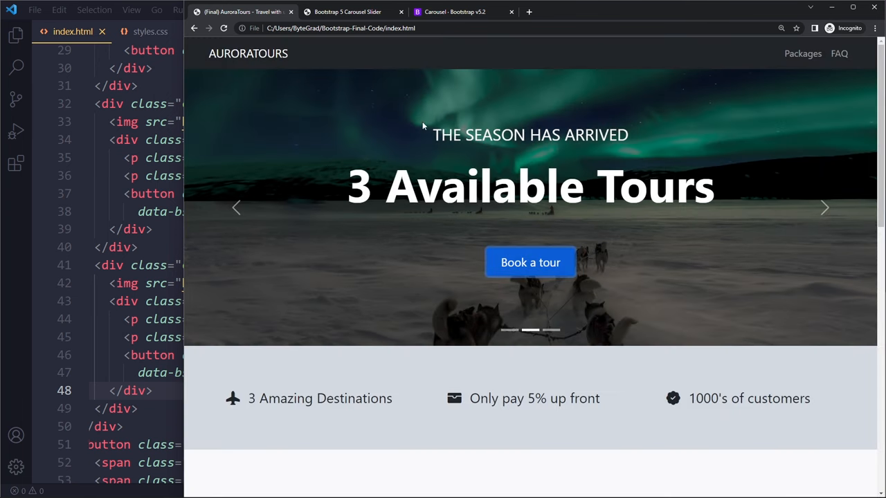
mouse_move(440, 109)
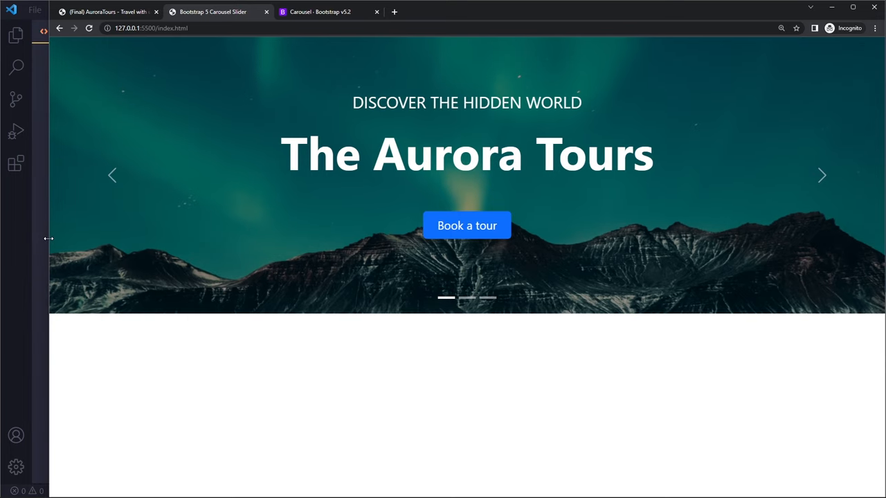
mouse_move(47, 134)
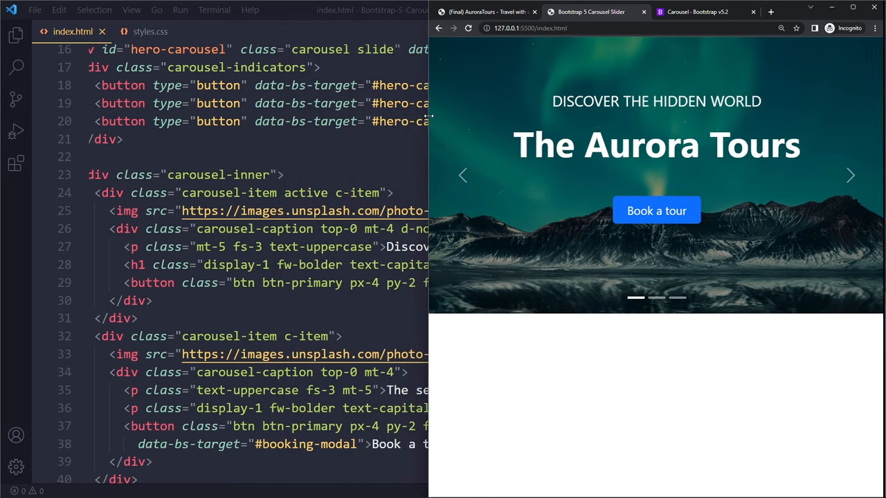
- Narrow the Chrome preview so the full carousel-caption lines show in the editor beside it
click(850, 175)
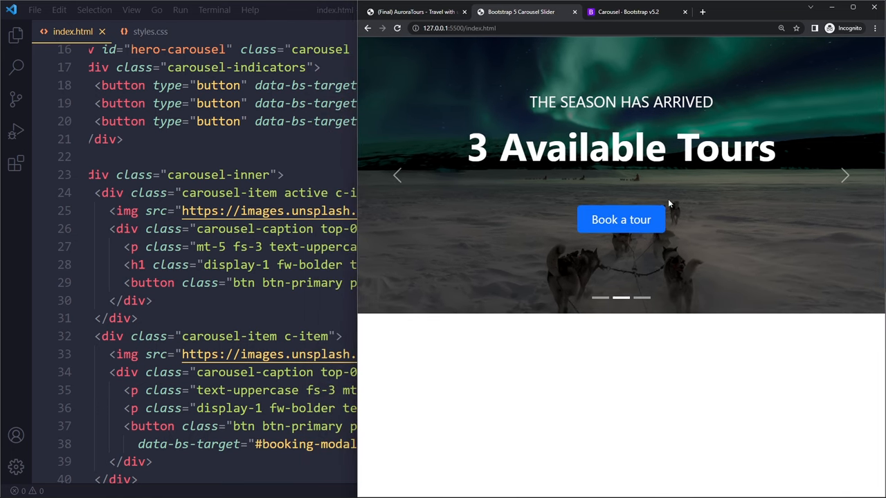
mouse_move(866, 177)
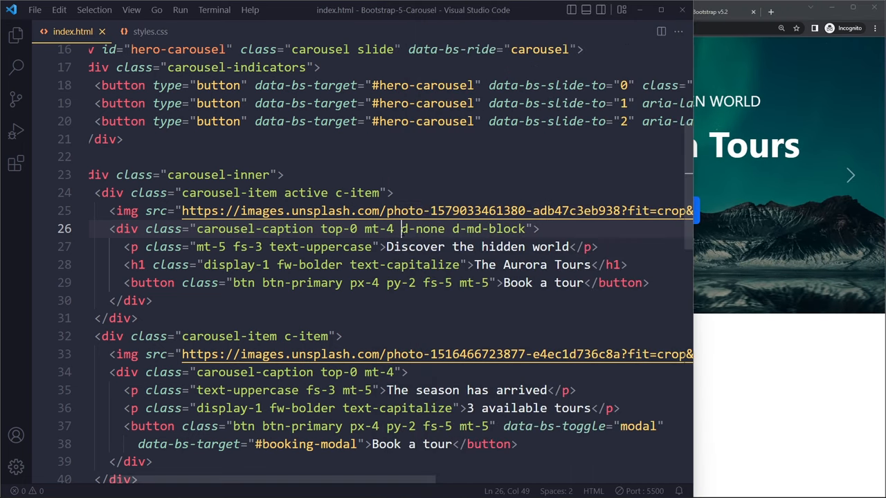
- Strip 'd-none d-md-block' from the first carousel-caption div, leaving 'carousel-caption top-0 mt-4'
key(Delete)
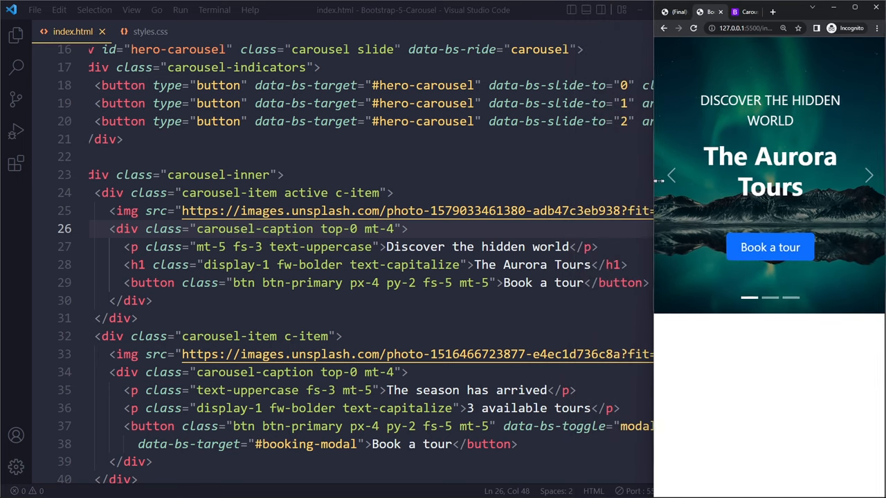
click(869, 175)
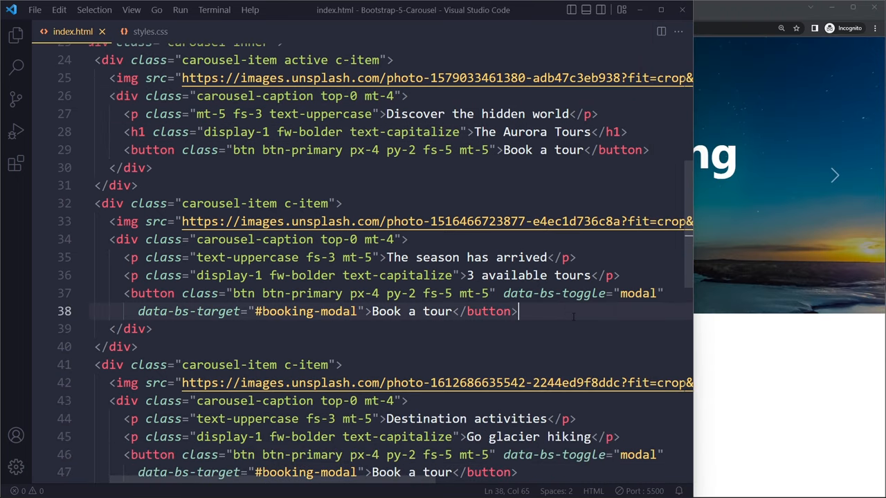
scroll(down, 3)
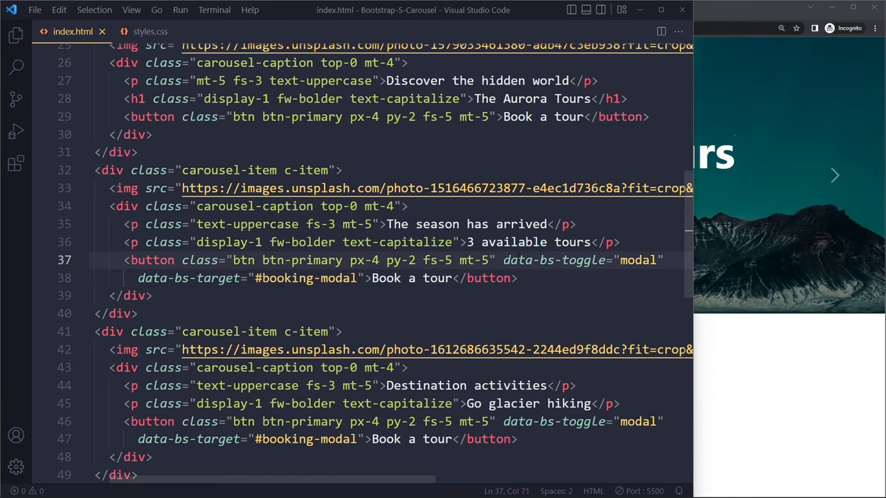
scroll(down, 3)
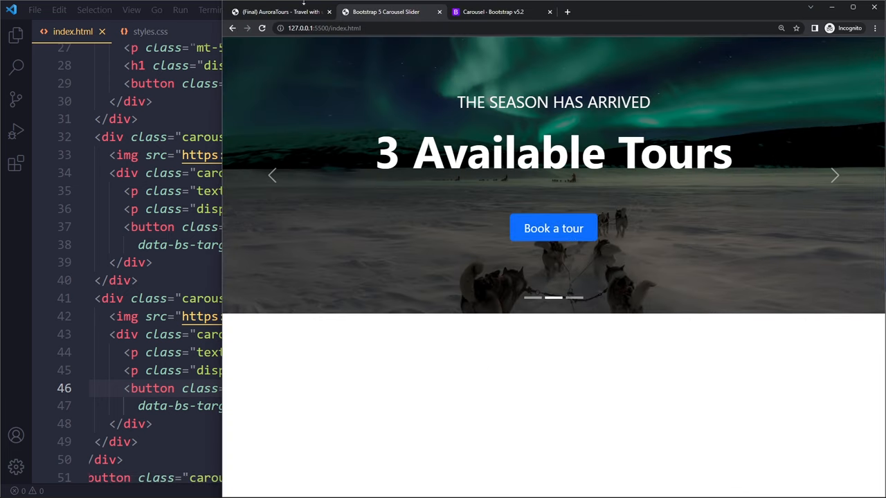
click(553, 228)
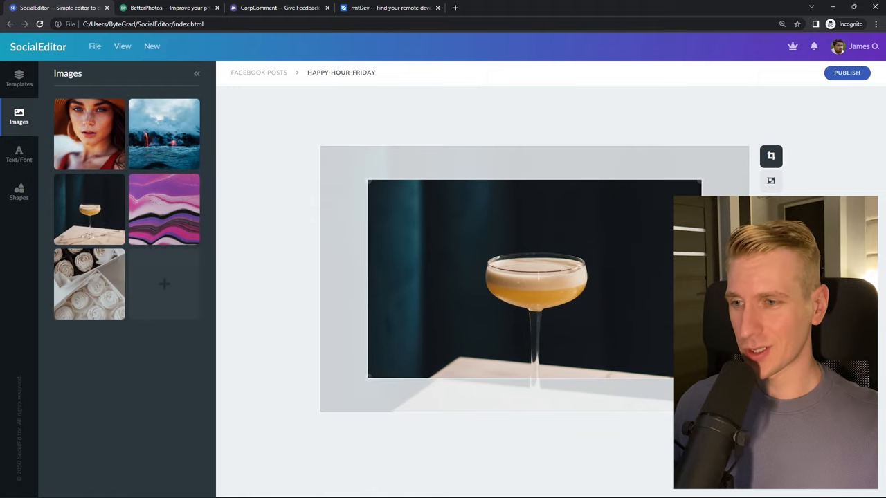
- Search the rmtDev demo for 'react developer' jobs, then move on to the BetterPhotos tab
click(170, 7)
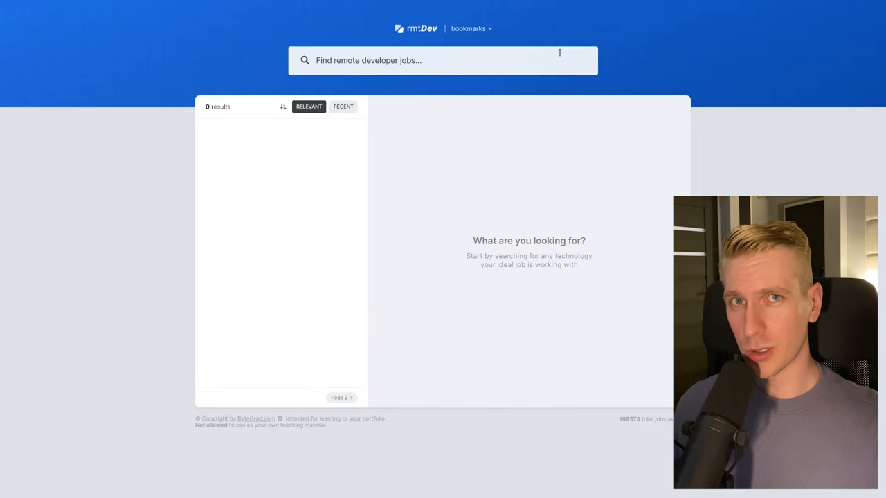
text(react developer)
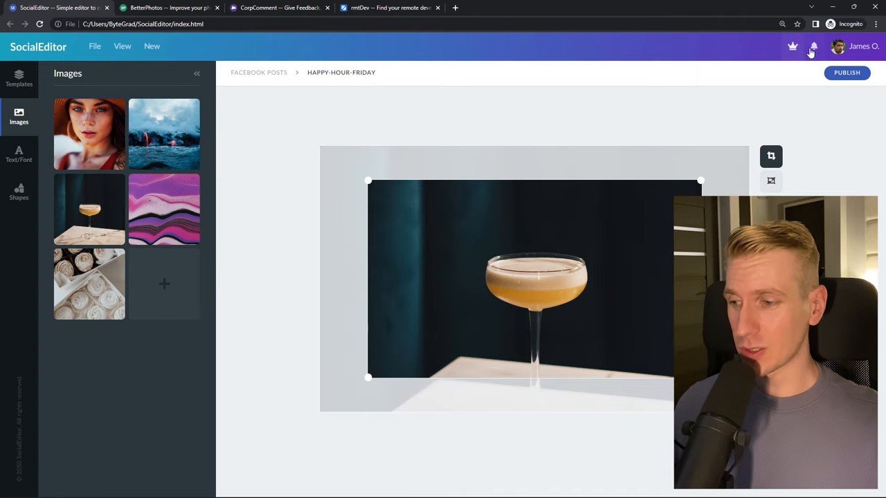
click(170, 8)
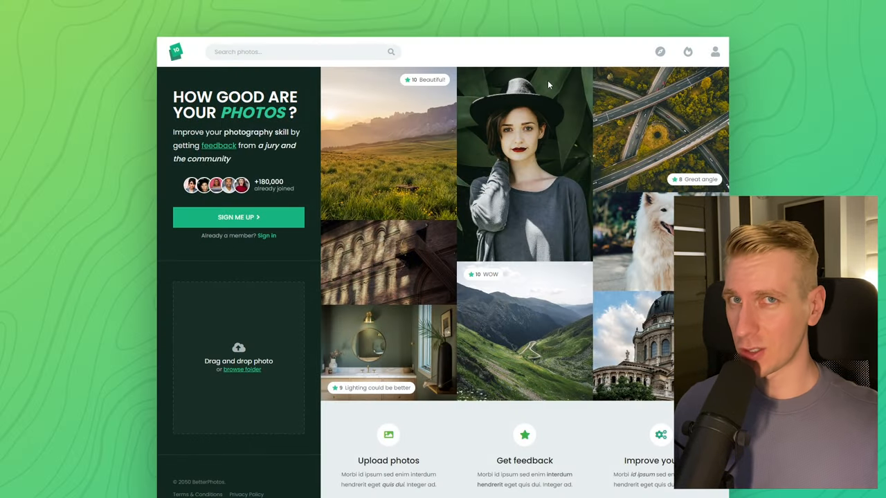
mouse_move(365, 202)
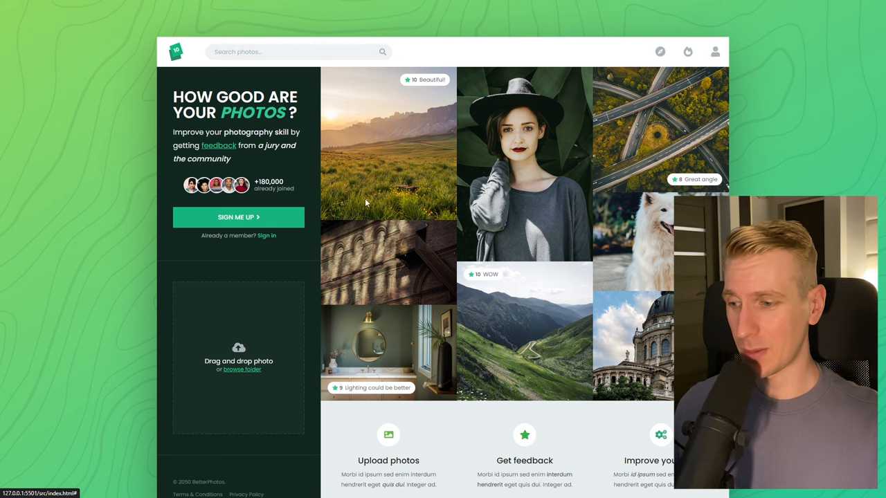